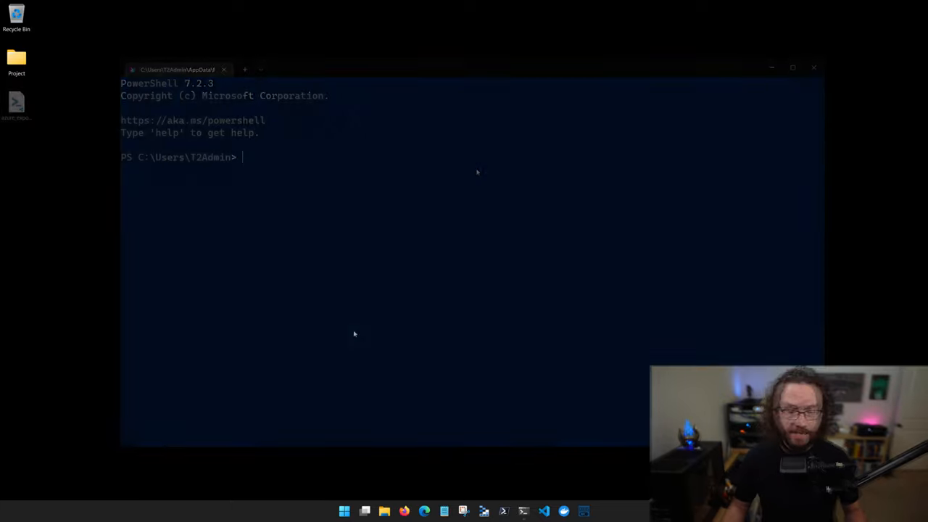
Close the PowerShell console and search Start for 'powershell 7 (x64)'.
left_click(812, 68)
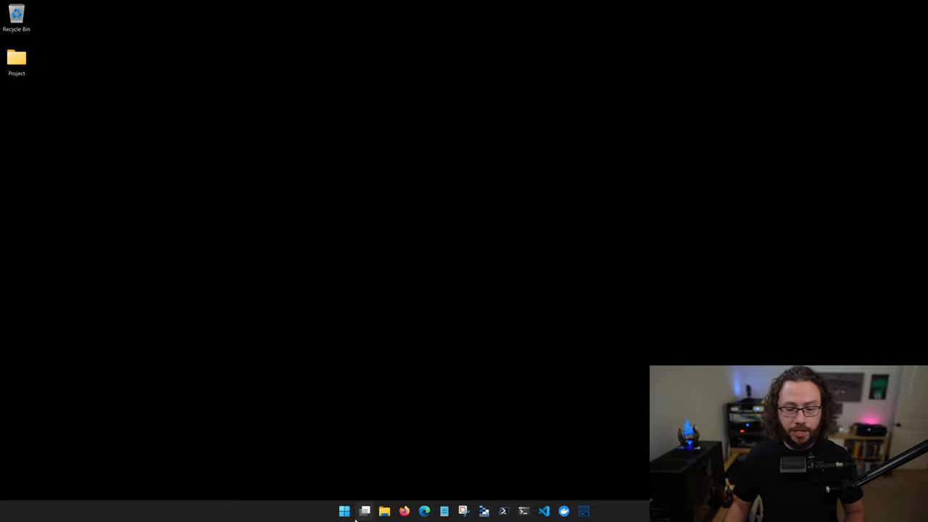
mouse_move(344, 511)
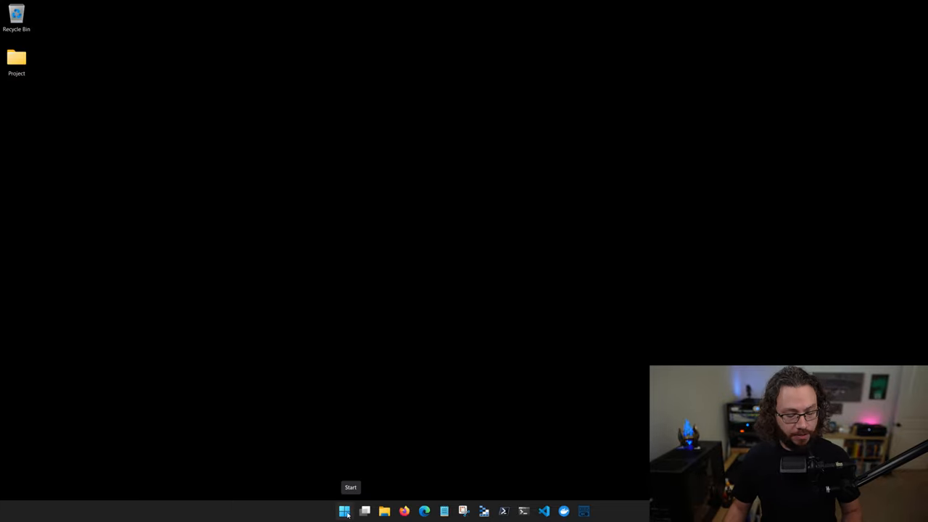
left_click(345, 510)
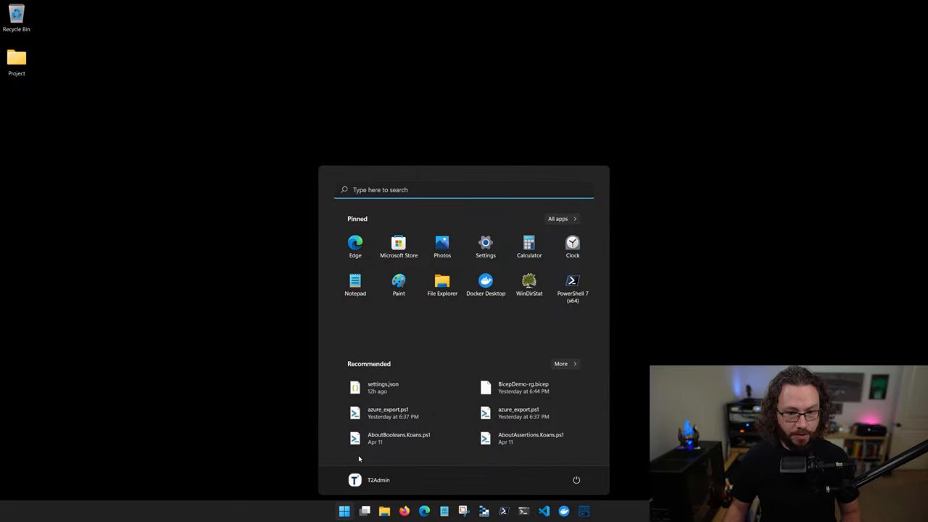
type("powershell 7 (x64)")
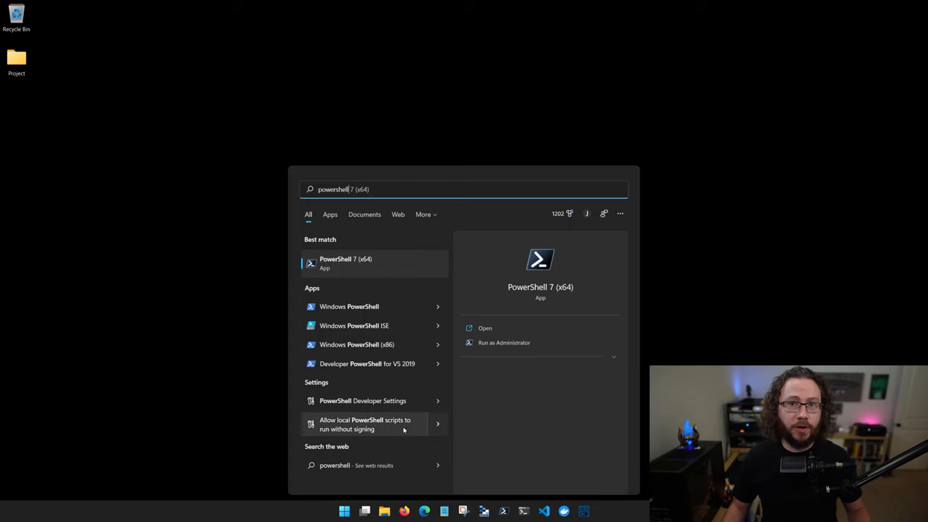
mouse_move(368, 306)
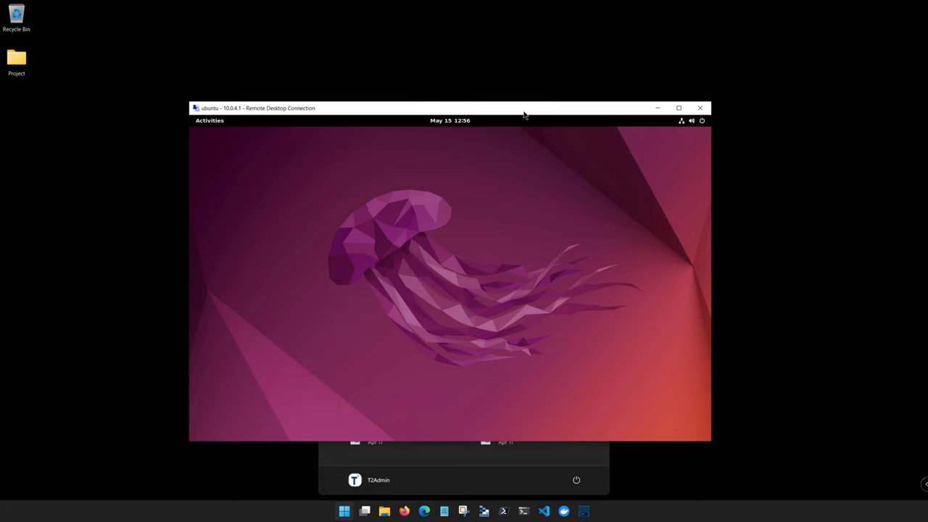
mouse_move(519, 153)
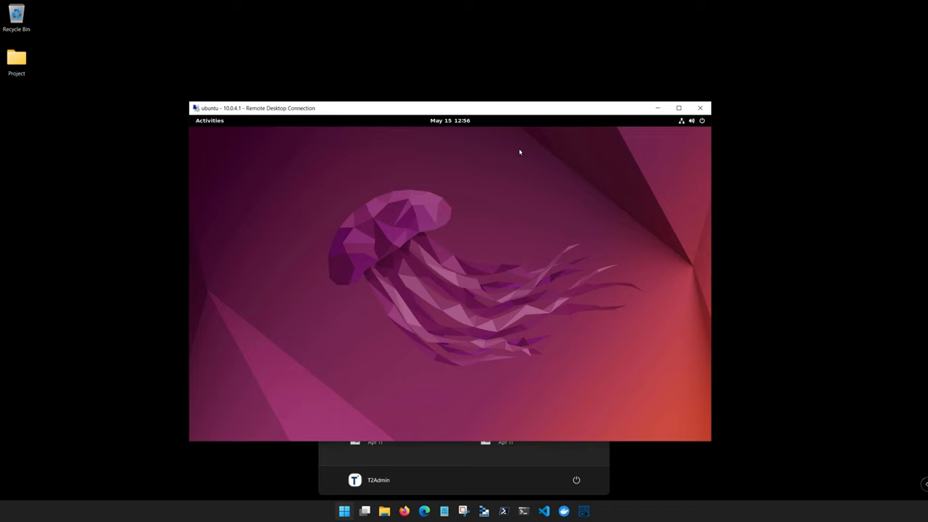
mouse_move(297, 186)
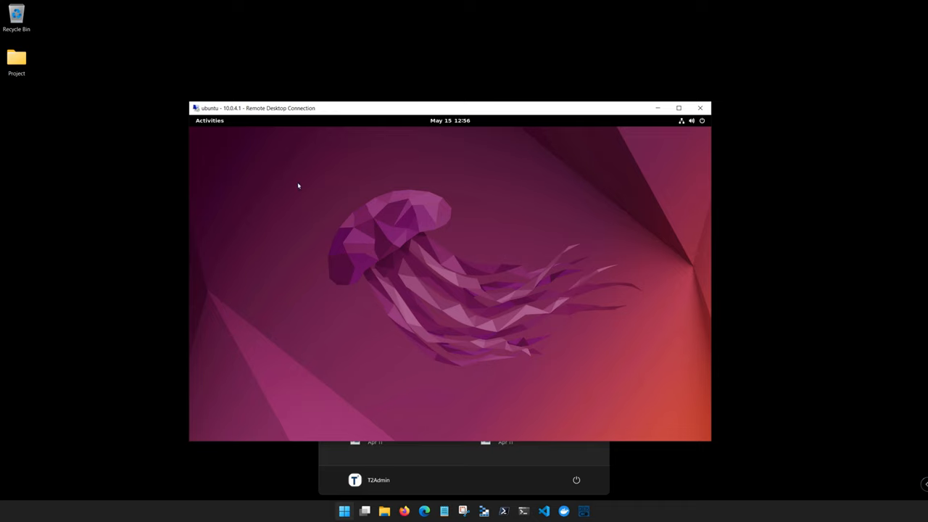
Launch PowerShell from the Ubuntu dock via Activities, then hide the remote session.
left_click(209, 120)
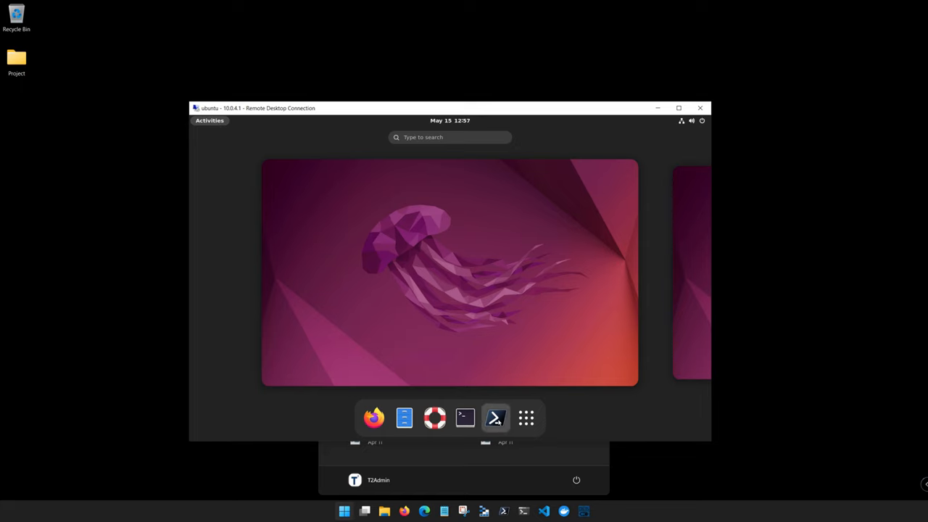
left_click(496, 417)
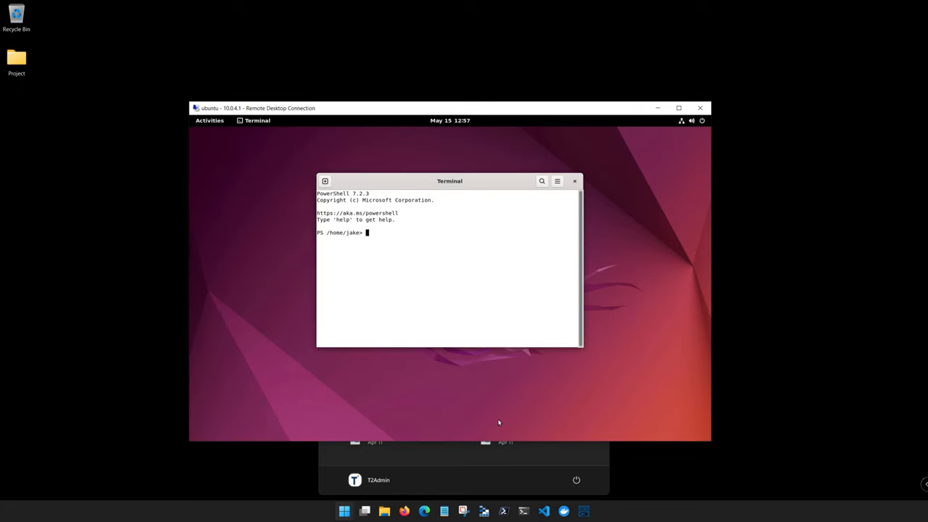
left_click(344, 511)
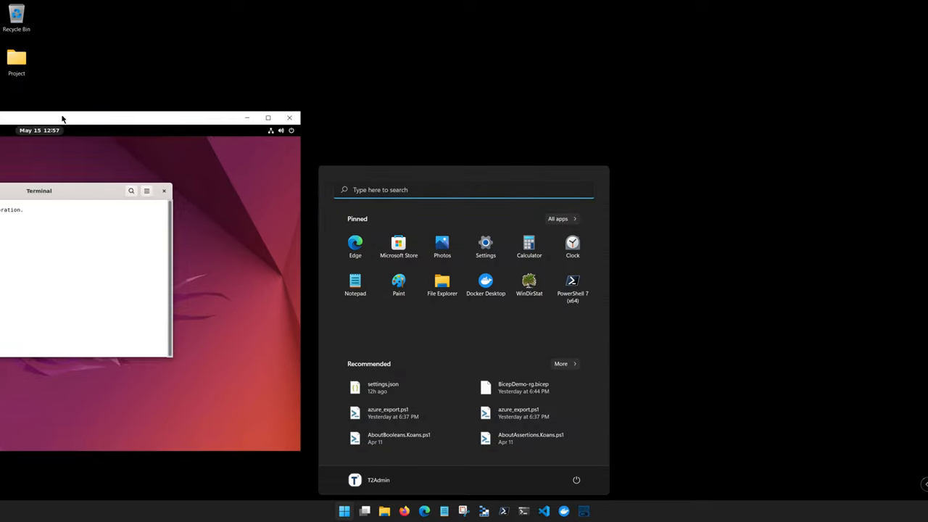
Minimize the Remote Desktop window to leave the Start menu showing.
left_click(290, 118)
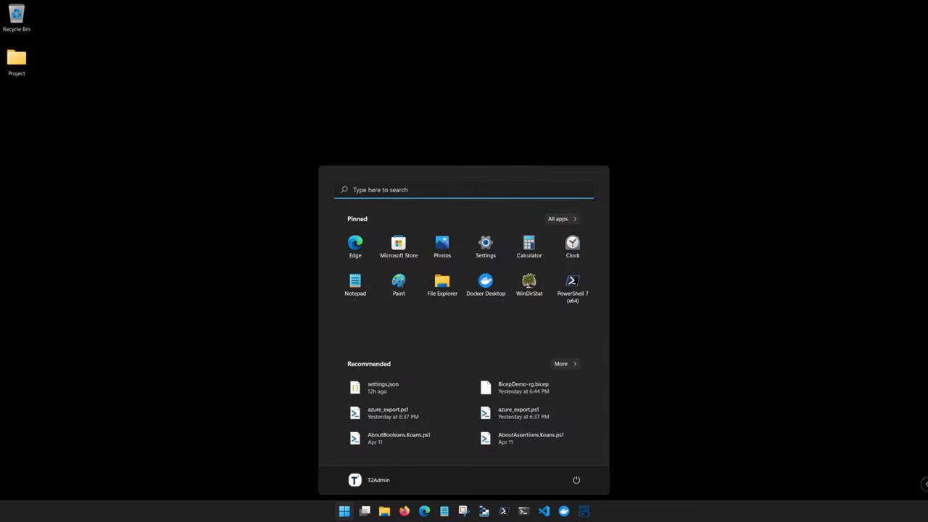
mouse_move(210, 182)
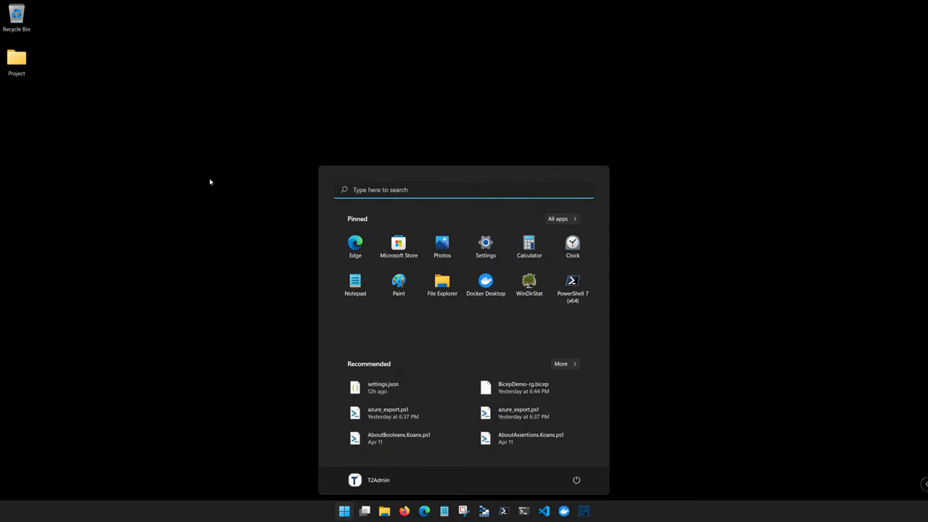
mouse_move(369, 310)
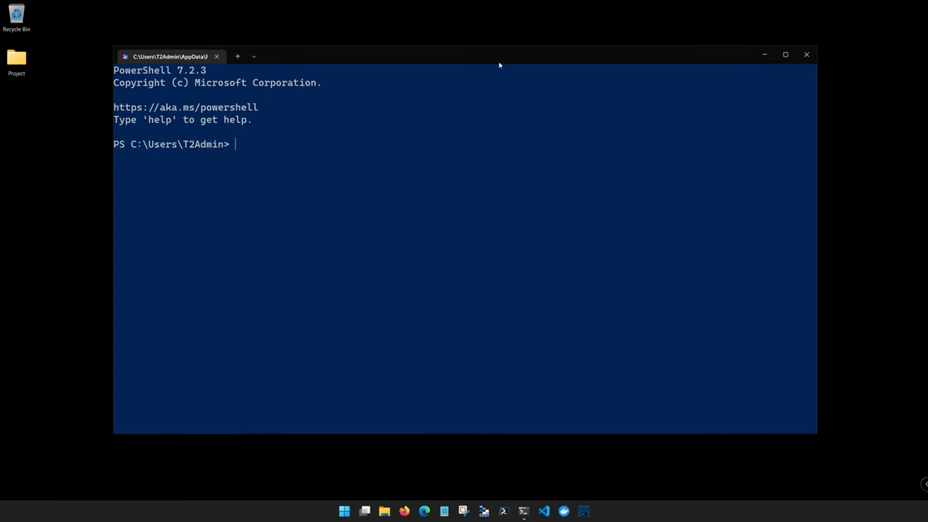
mouse_move(508, 176)
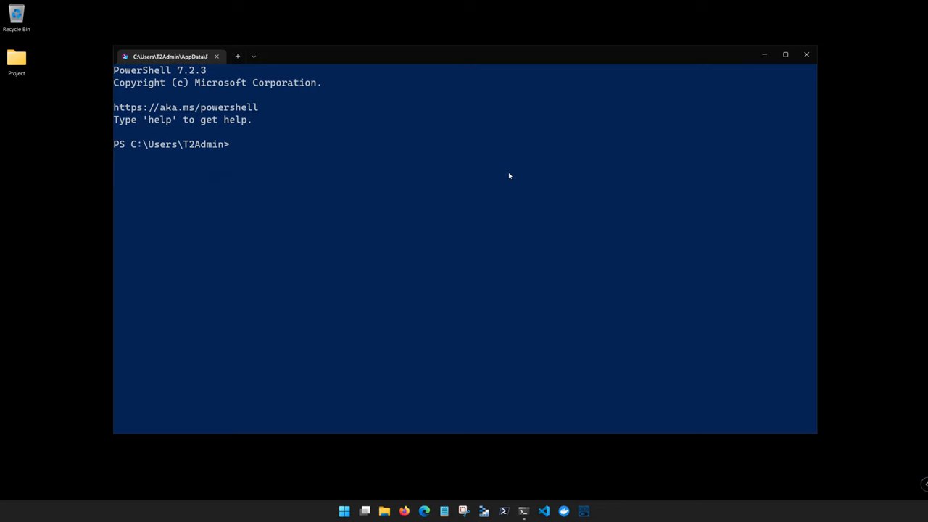
Run Get-TimeZone and highlight the Central Standard Time, UTC-06:00 output.
type("Get")
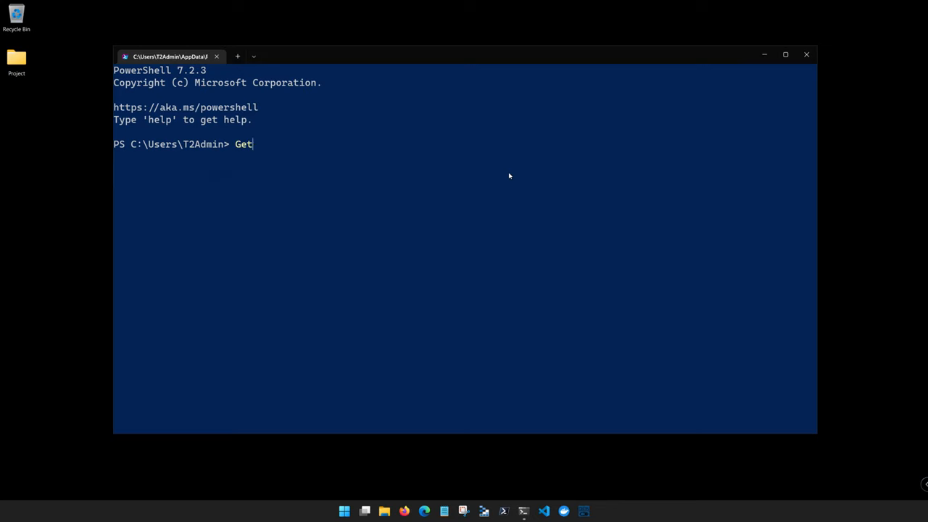
type("-TimeZone")
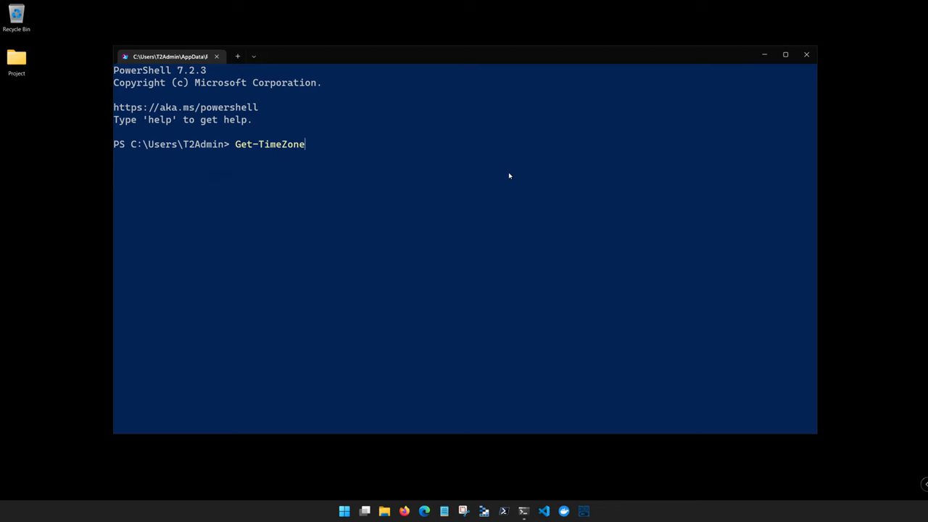
key("Return")
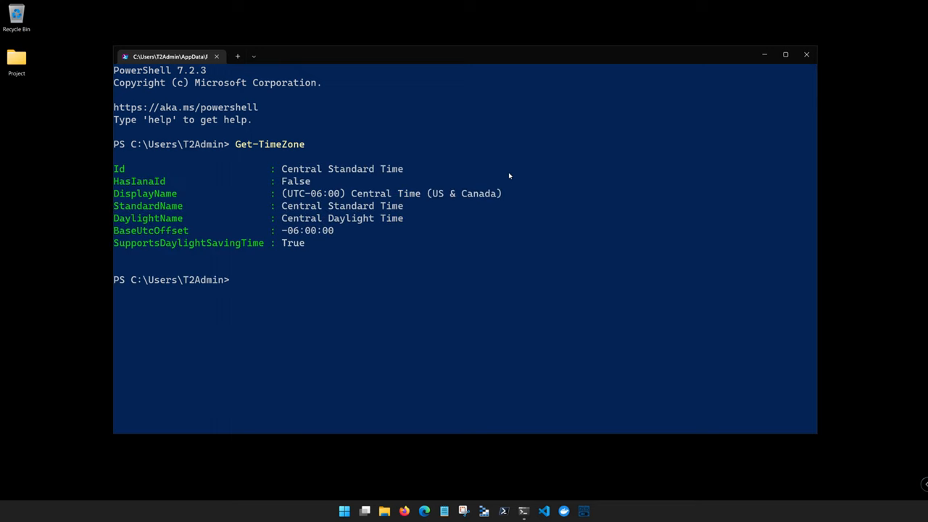
mouse_move(119, 170)
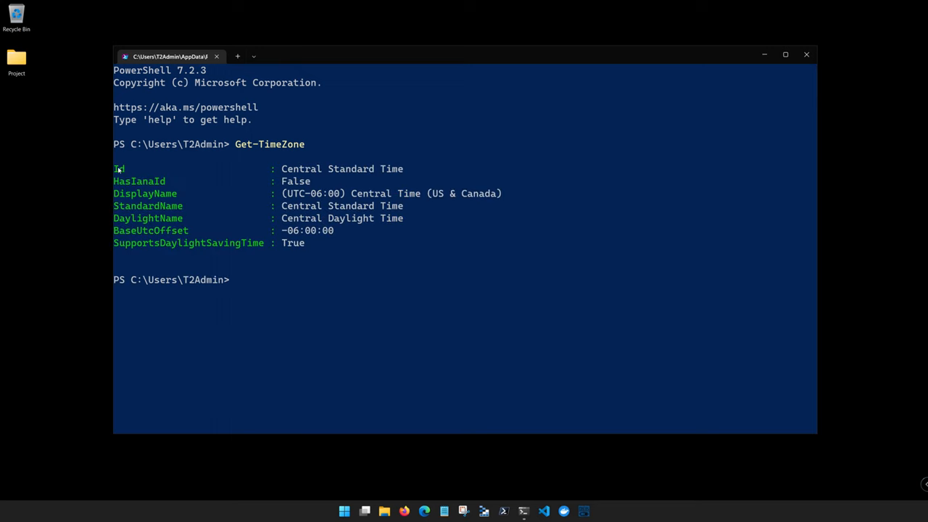
left_click_drag(113, 168, 409, 249)
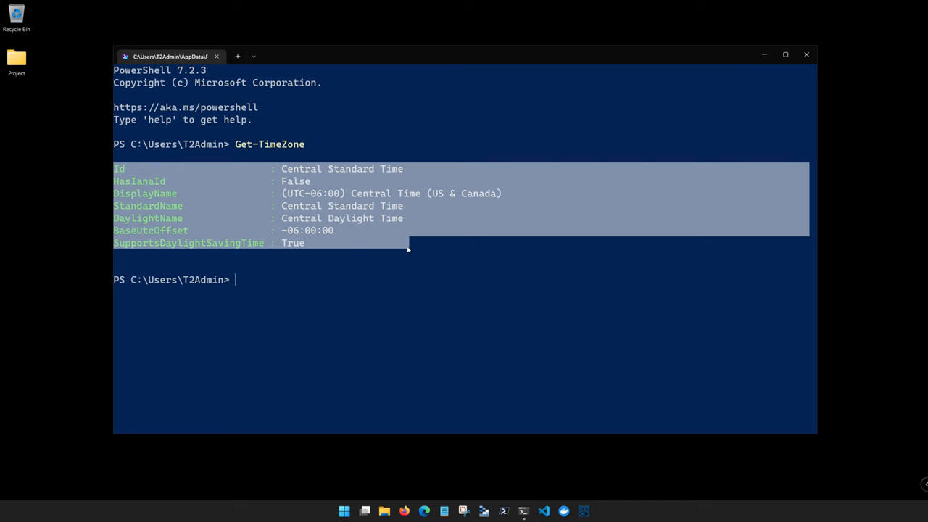
mouse_move(396, 319)
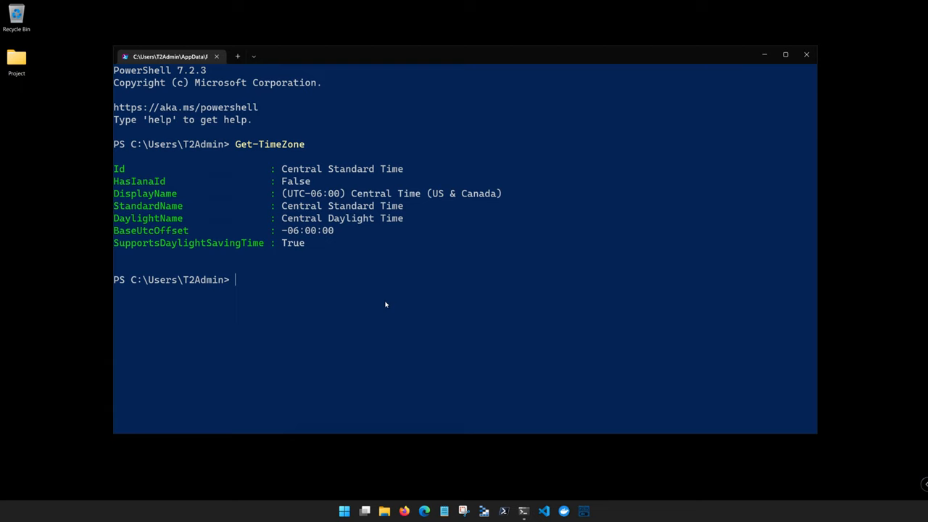
mouse_move(366, 232)
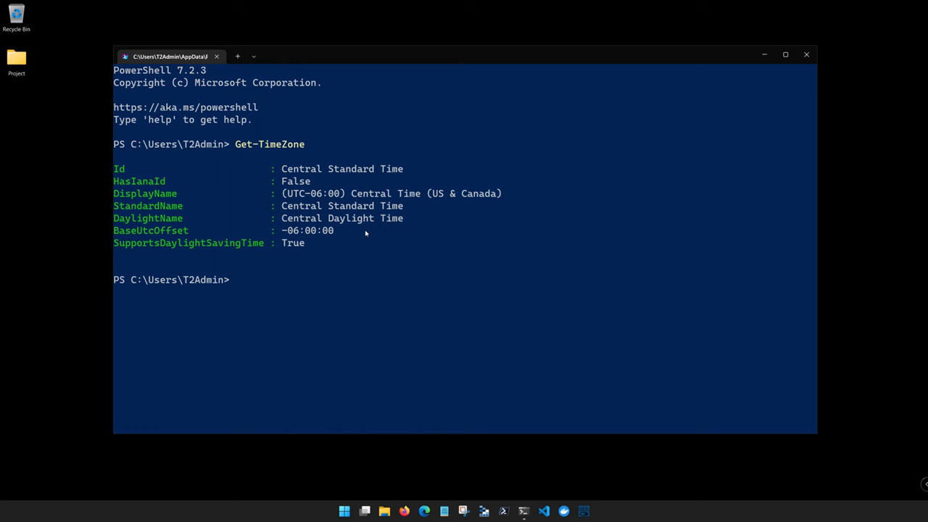
mouse_move(446, 261)
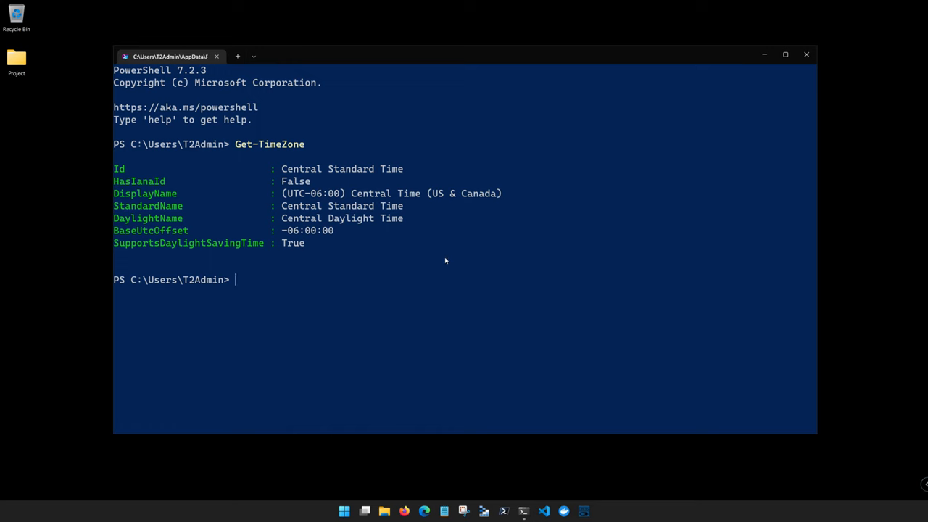
left_click(785, 55)
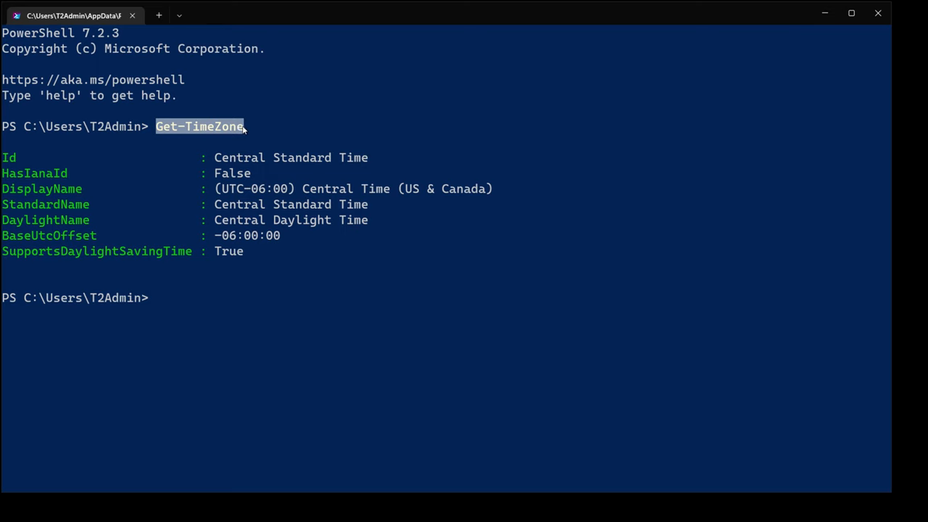
mouse_move(252, 169)
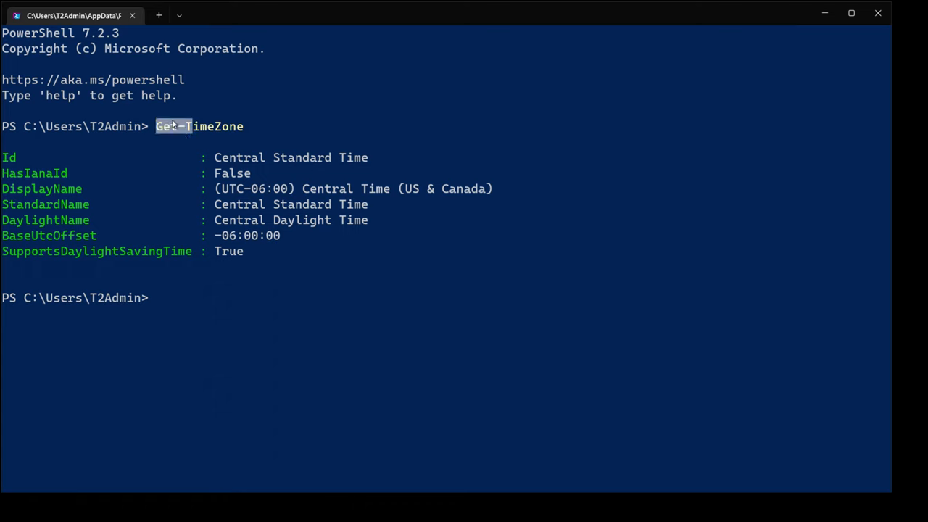
mouse_move(176, 119)
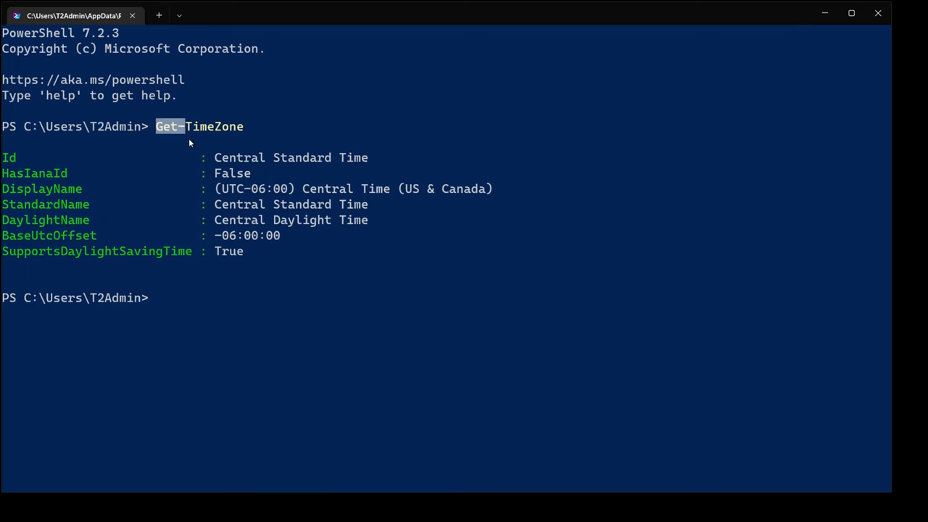
left_click(851, 13)
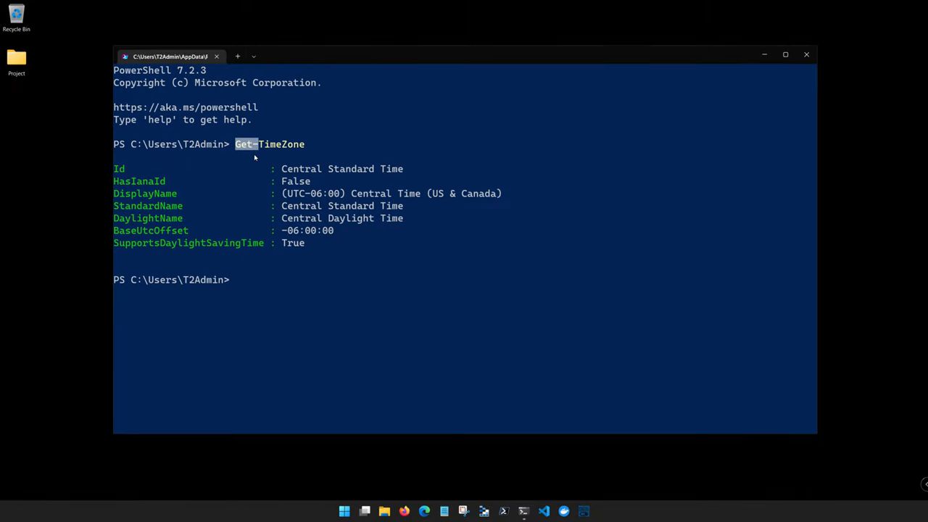
mouse_move(298, 278)
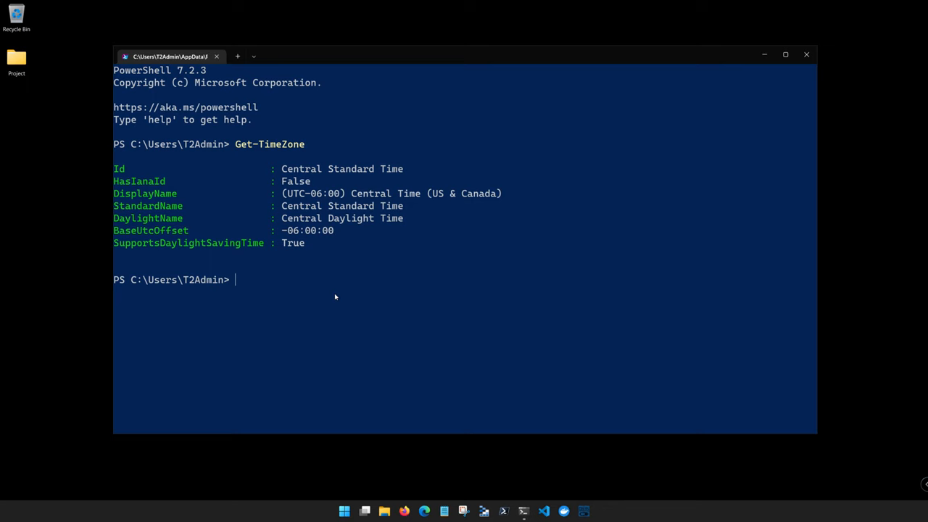
Enter 'set-time' so it completes to Set-TimeZone, left unrun at the prompt.
type("set")
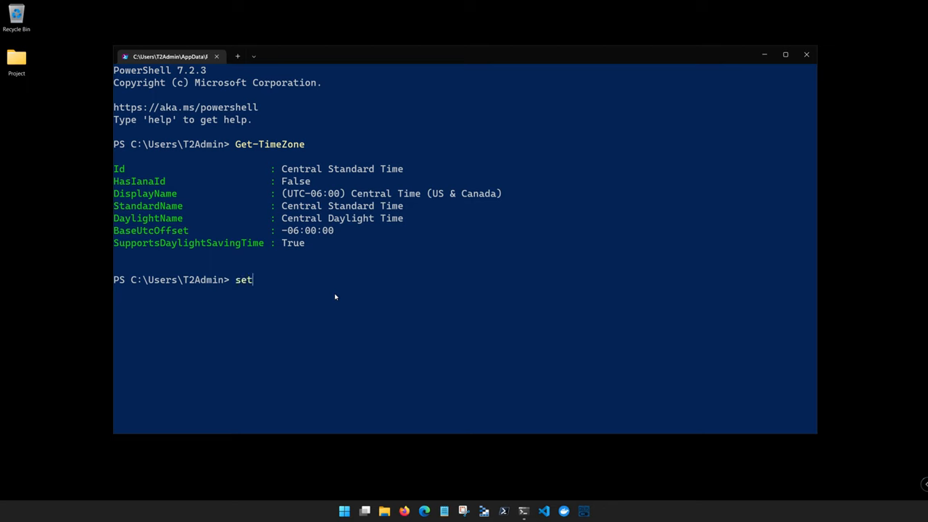
type("-tim")
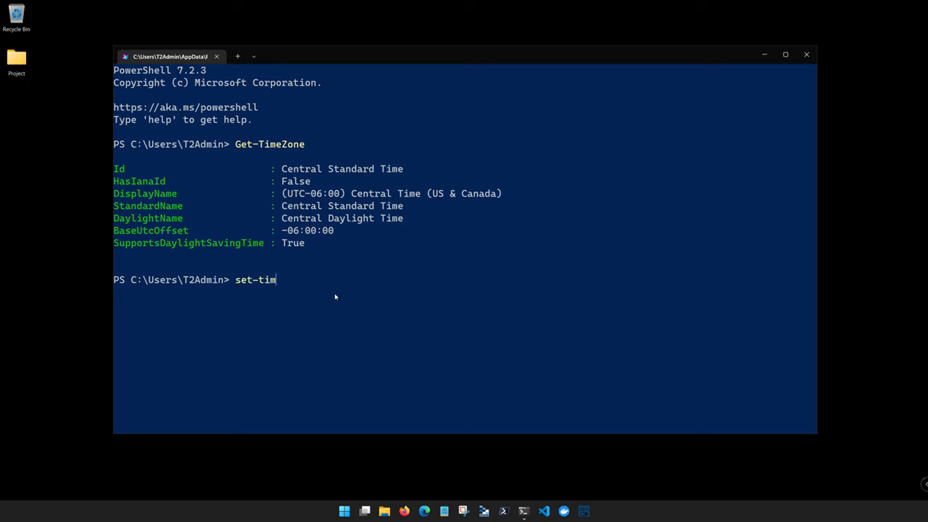
type("eZone")
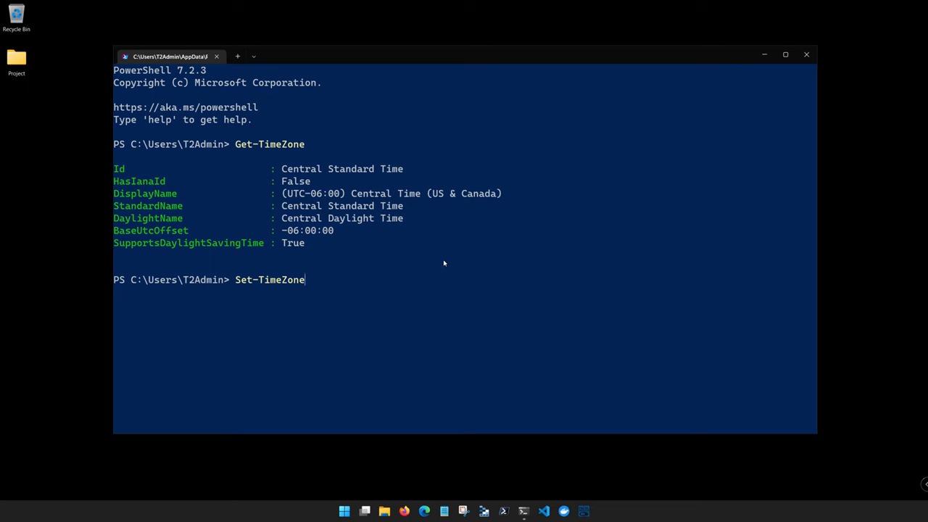
mouse_move(438, 264)
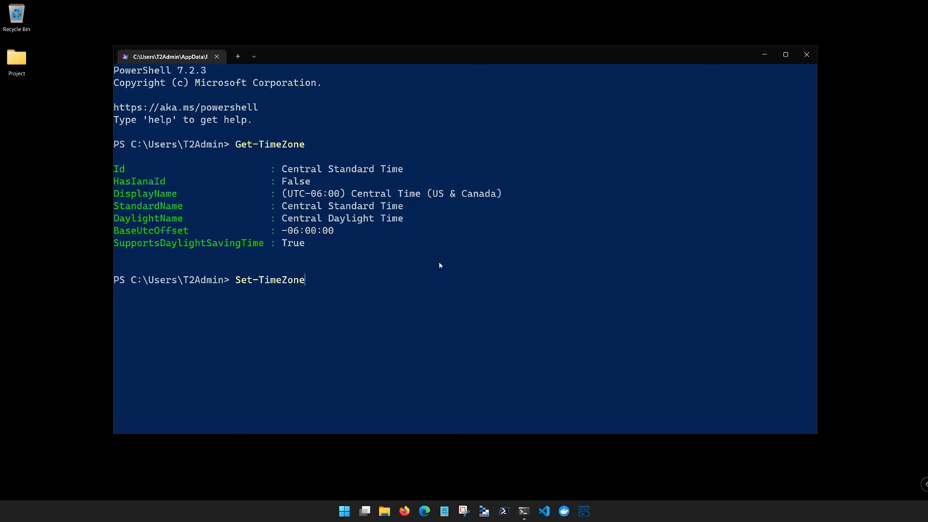
Cancel the pending command and run Get-Command * to list every available command.
key("ctrl+c")
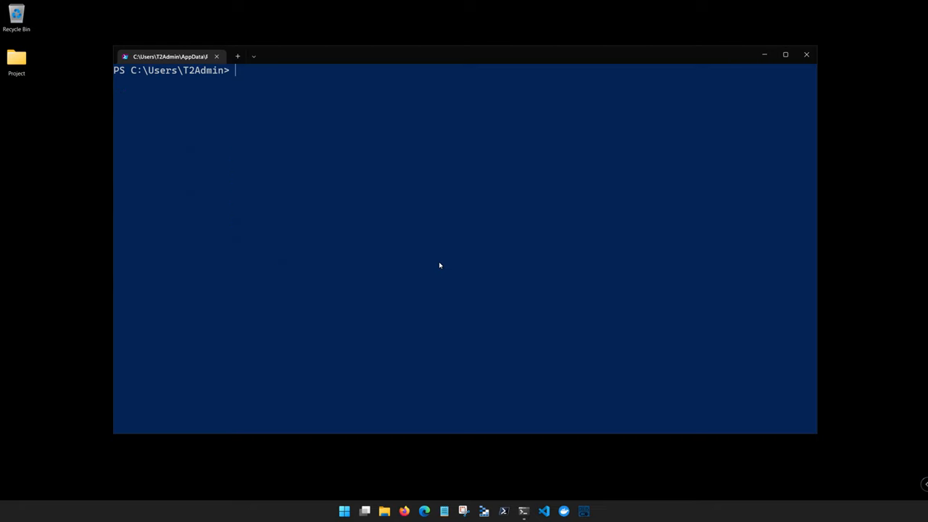
type("Get-comman")
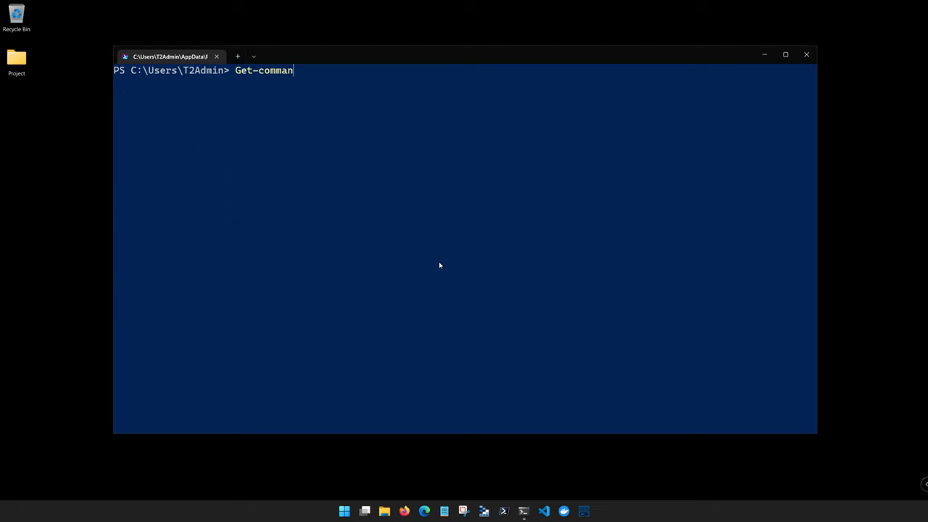
type("d")
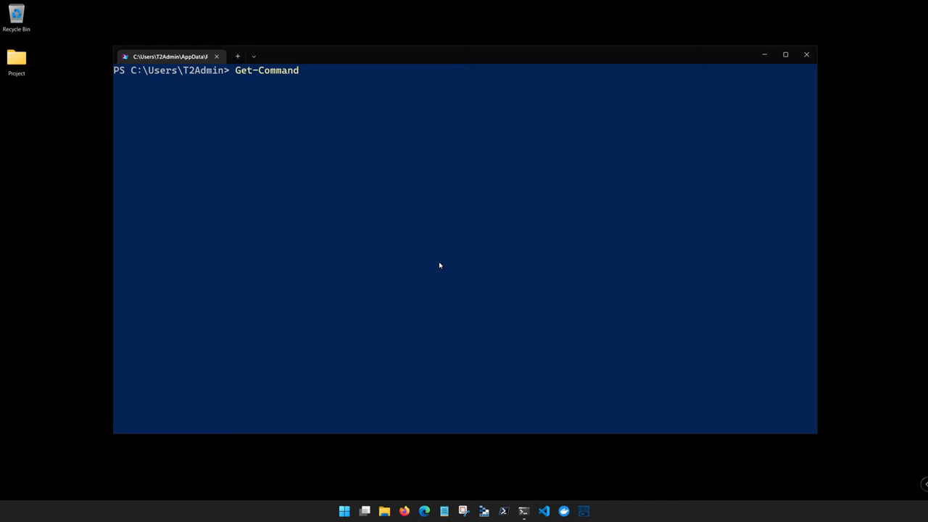
mouse_move(261, 87)
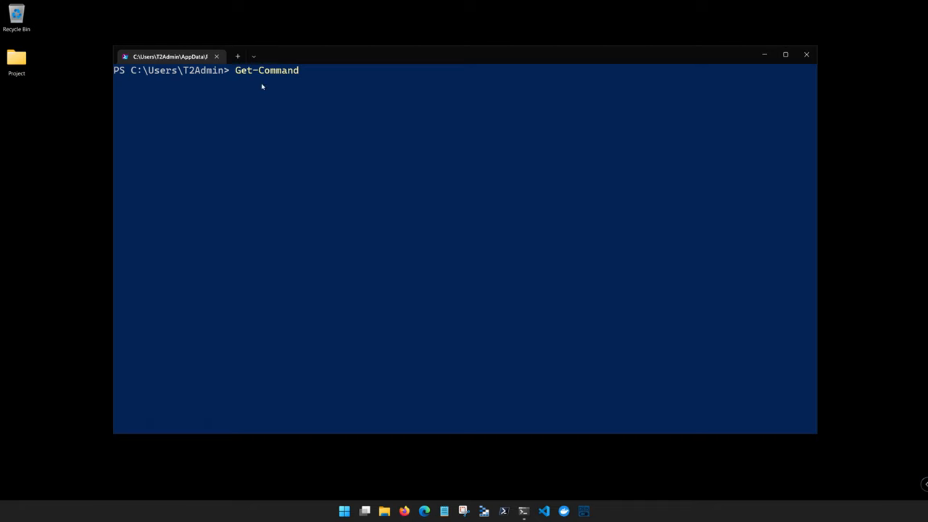
double_click(267, 69)
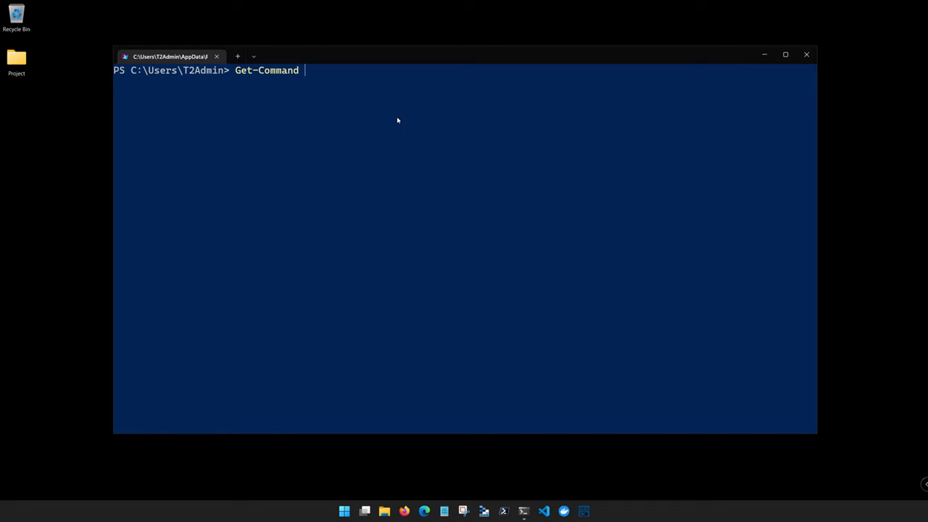
type("*")
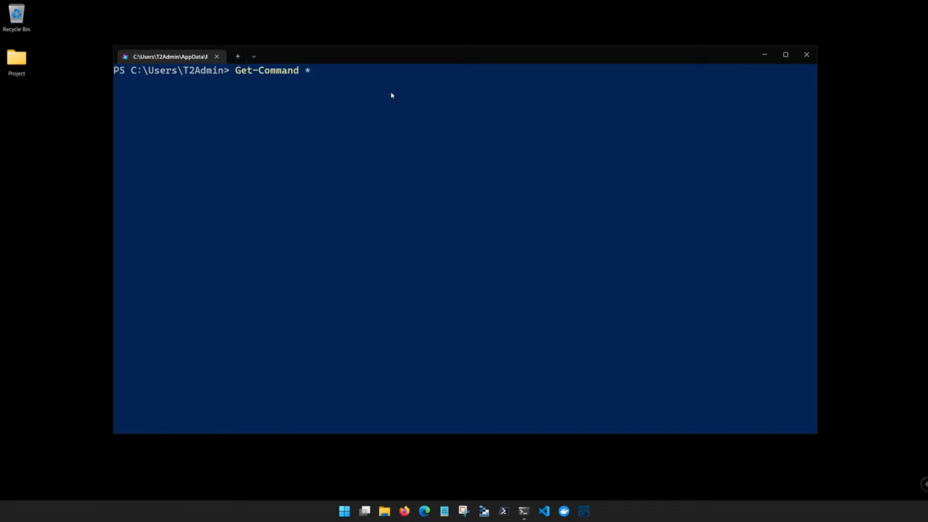
mouse_move(307, 75)
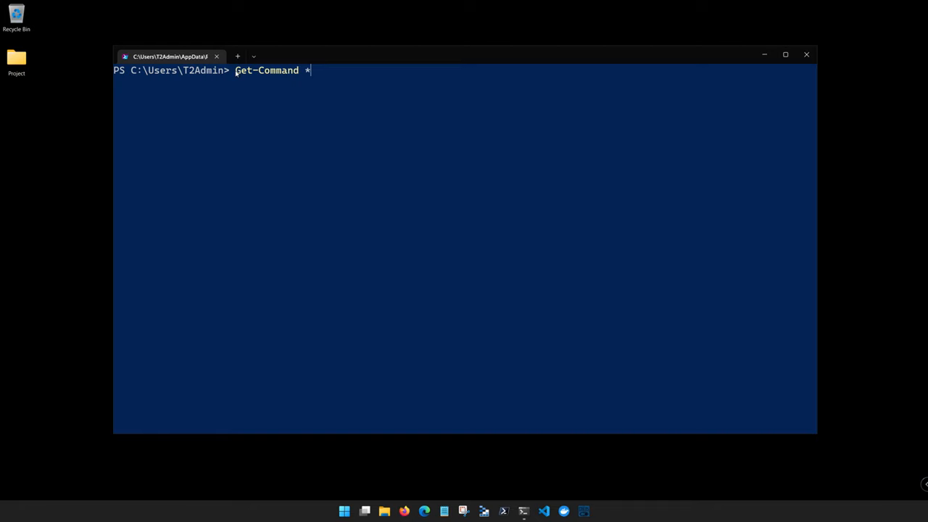
double_click(267, 70)
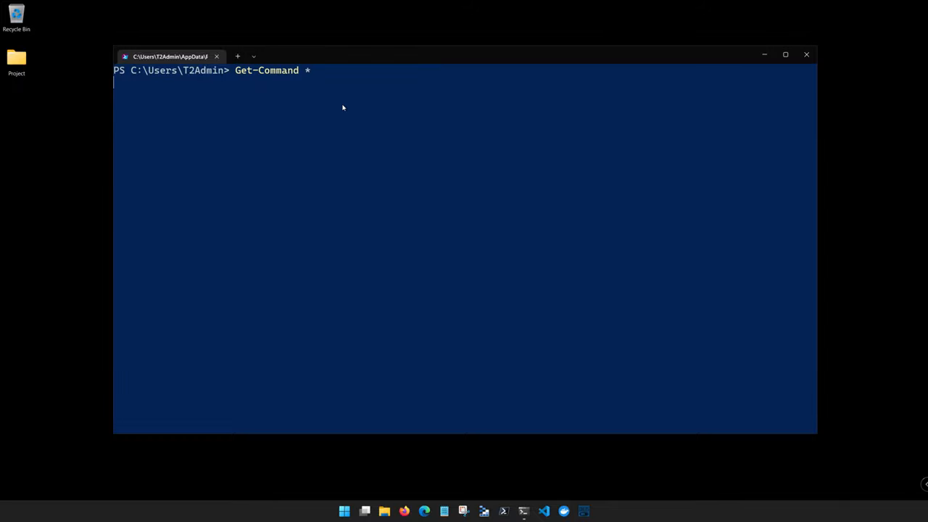
key("Return")
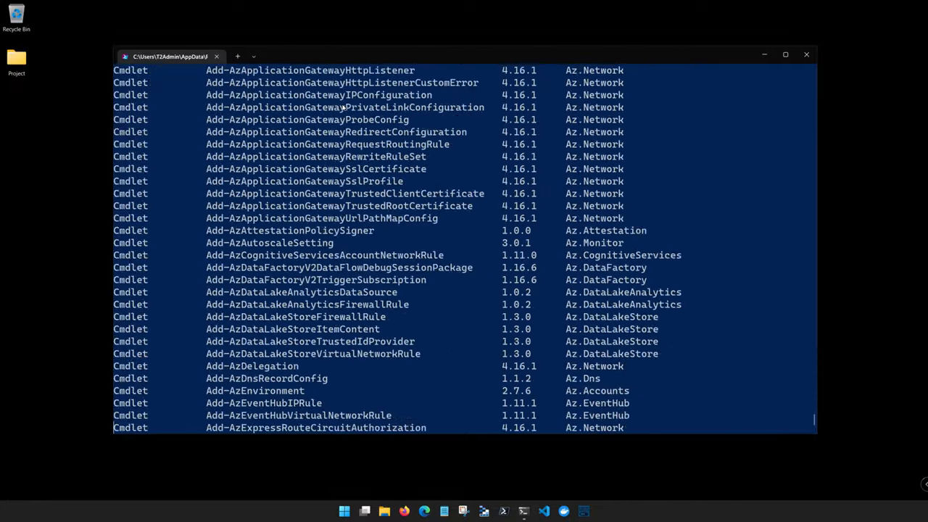
Scroll through the full command listing down to the final prompt.
scroll("down", 3)
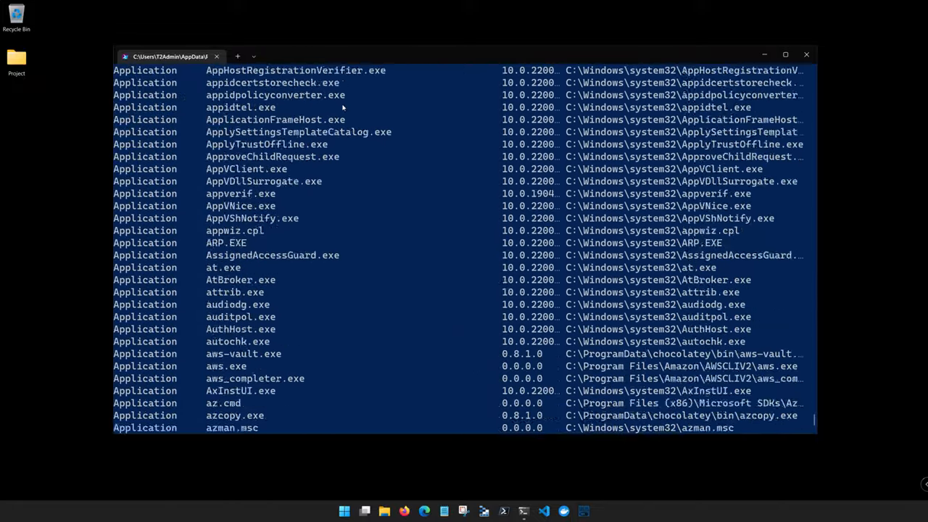
scroll("down", 3)
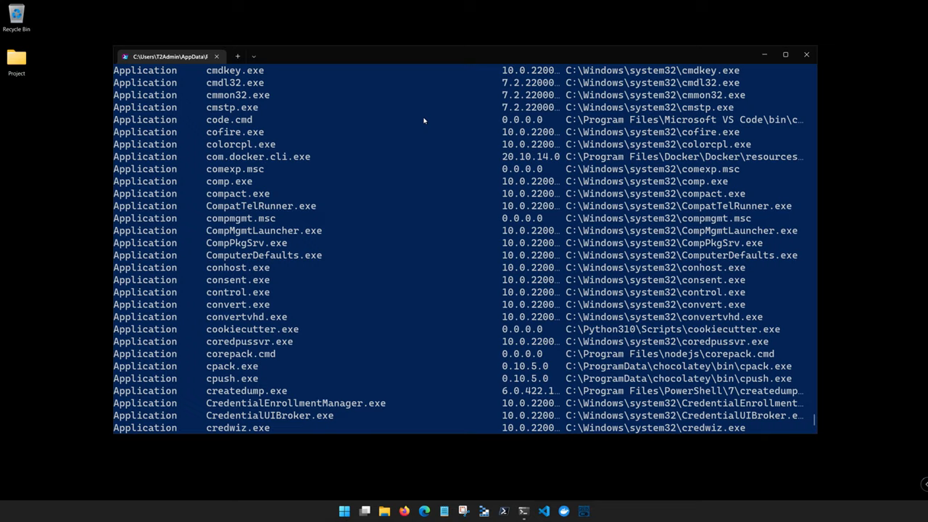
scroll("down", 3)
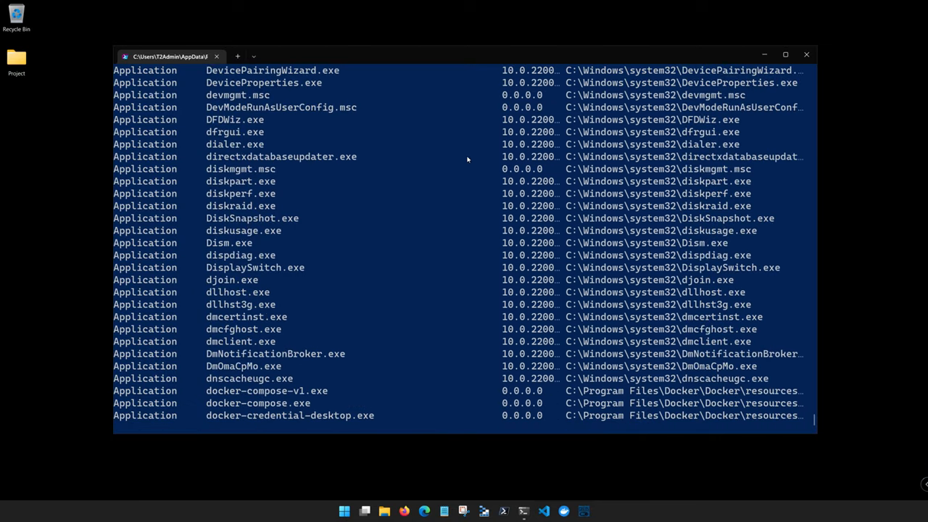
scroll("down", 3)
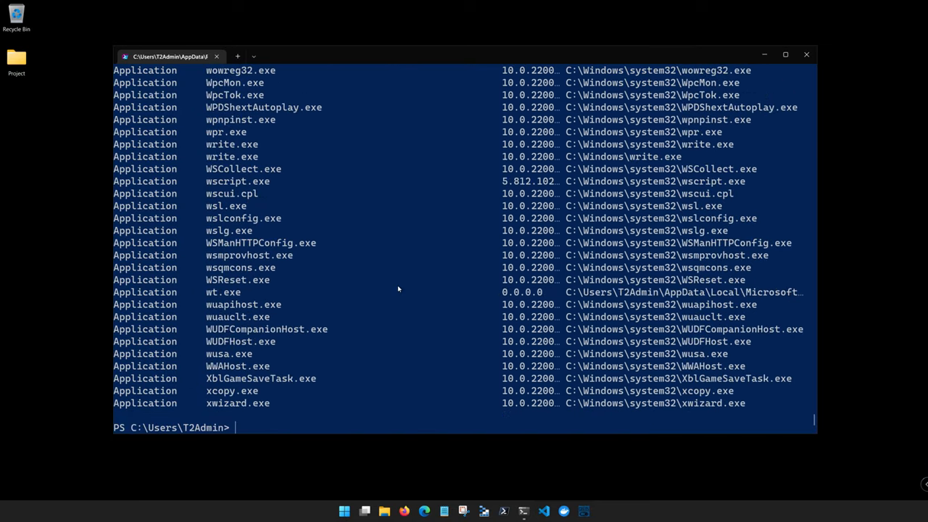
Enter Get-Command *process* at a cleared prompt to search process-related commands.
type("get")
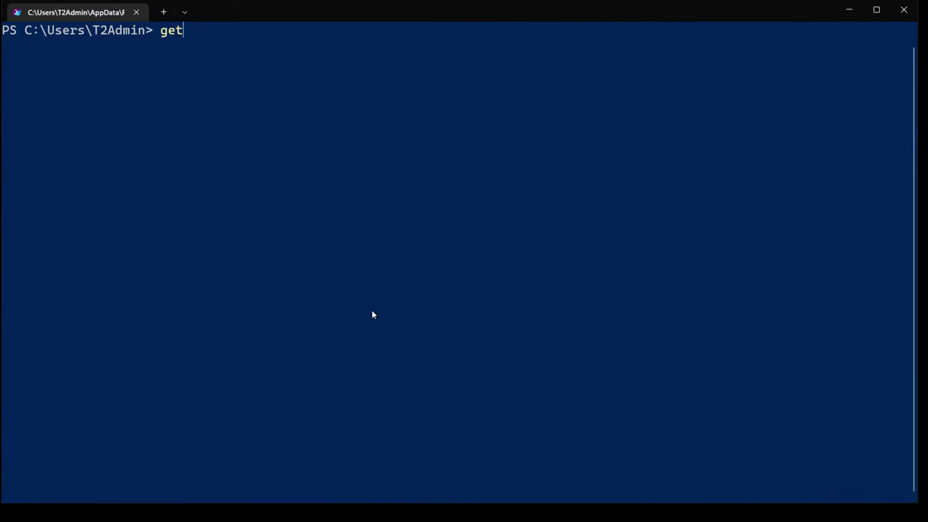
type("-")
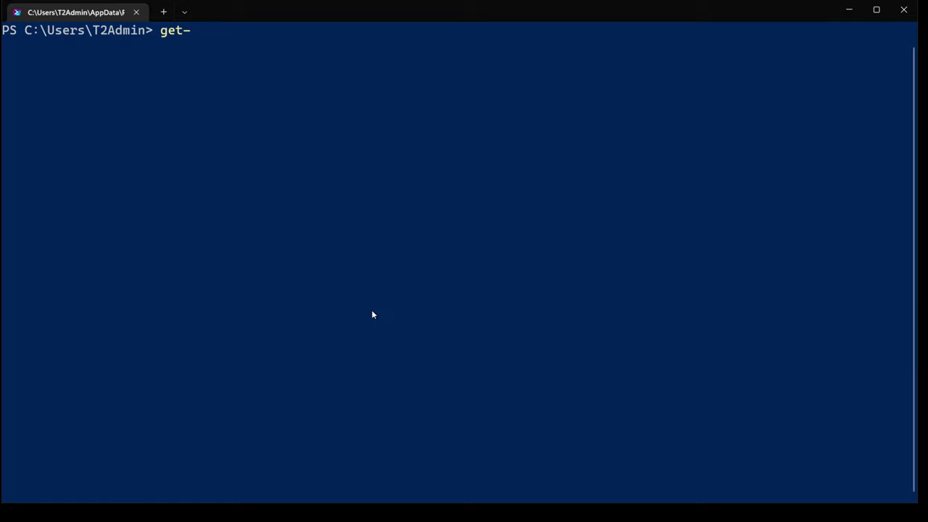
type("comm")
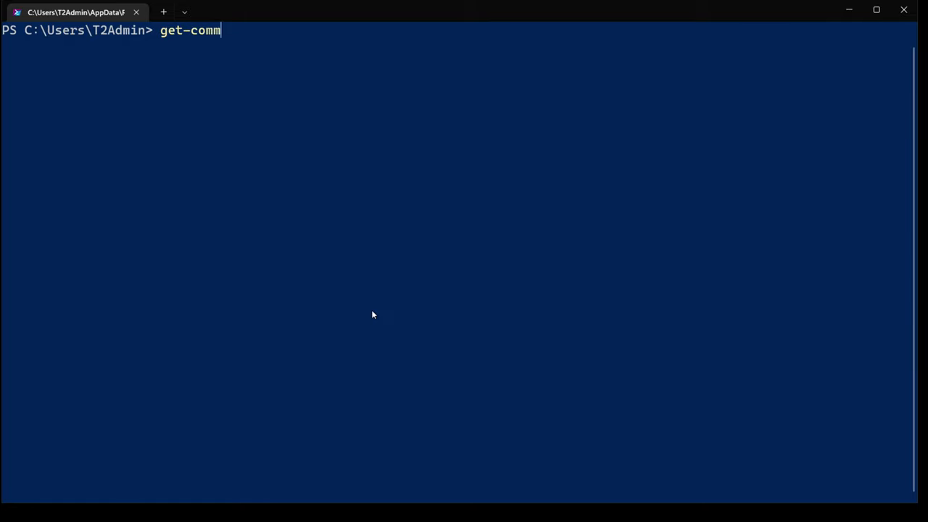
type("and *pro")
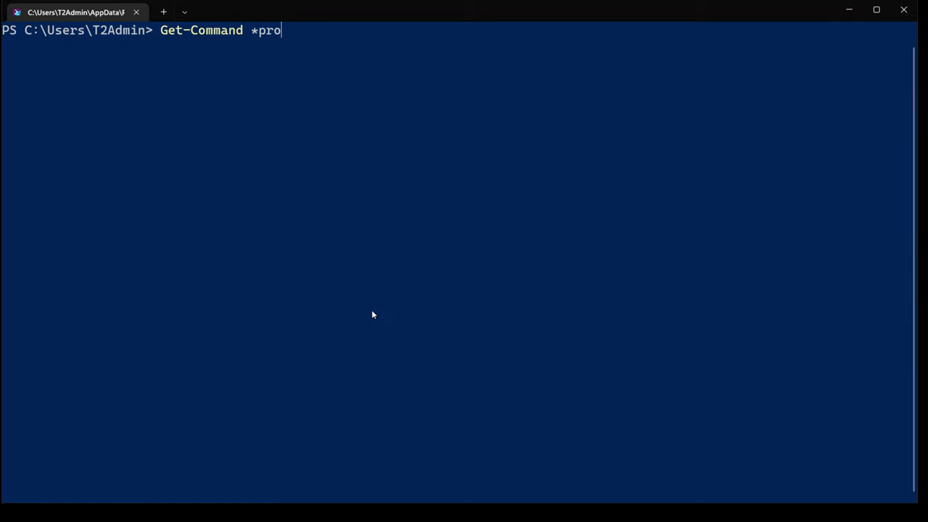
type("cess*")
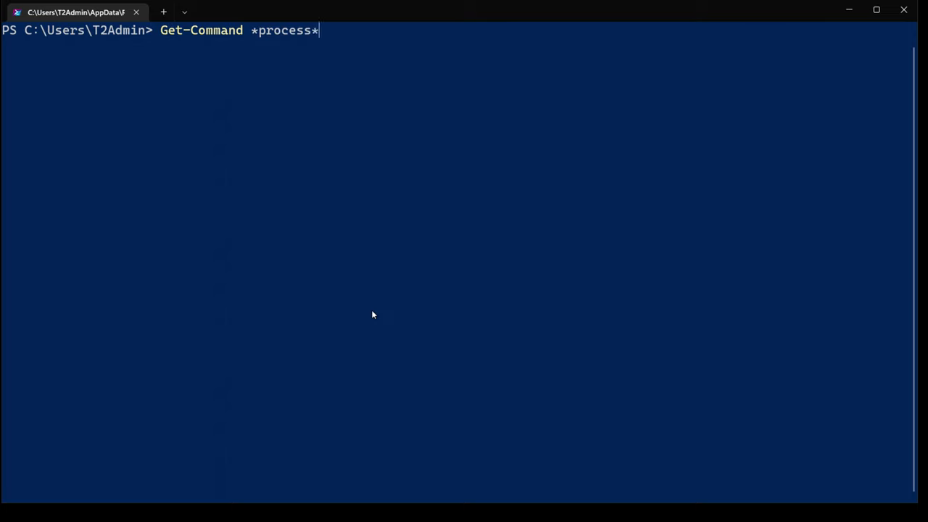
mouse_move(165, 35)
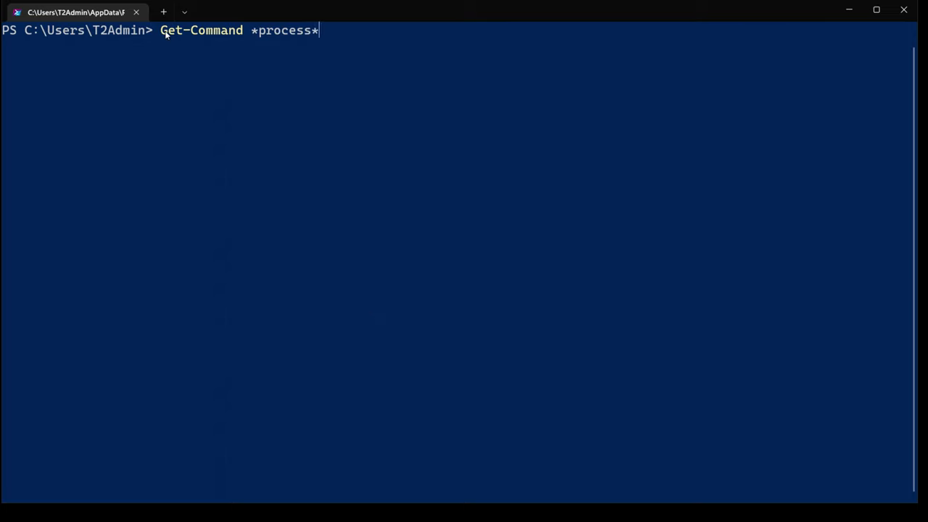
double_click(201, 29)
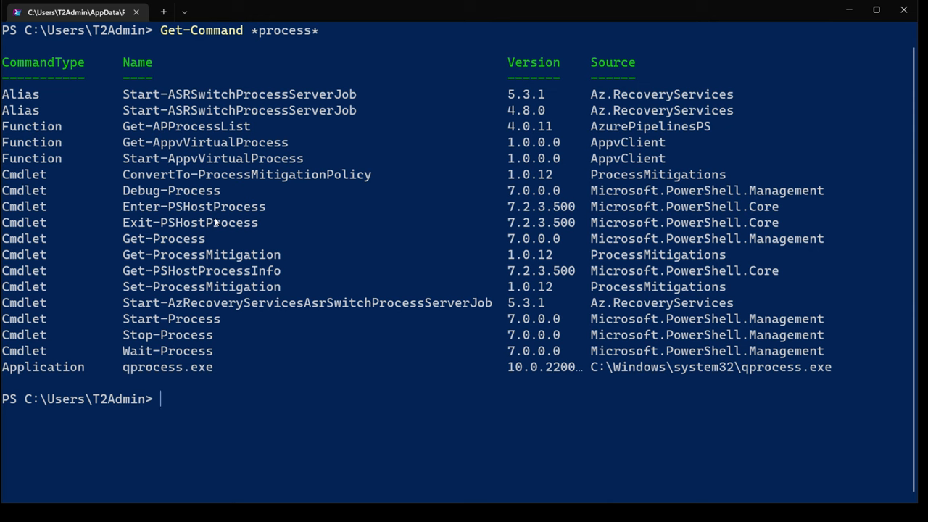
mouse_move(212, 241)
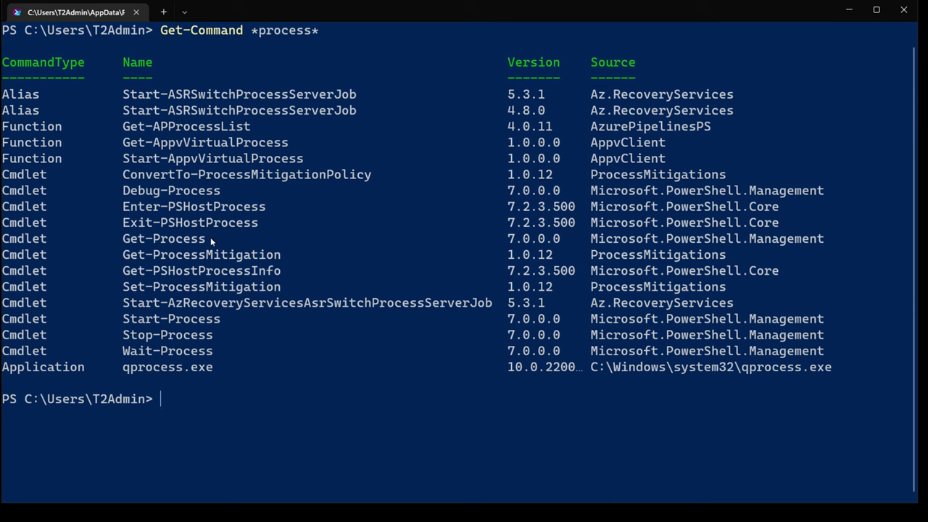
Highlight Start-Process and Stop-Process in the *process* results, then clear the highlight.
double_click(164, 238)
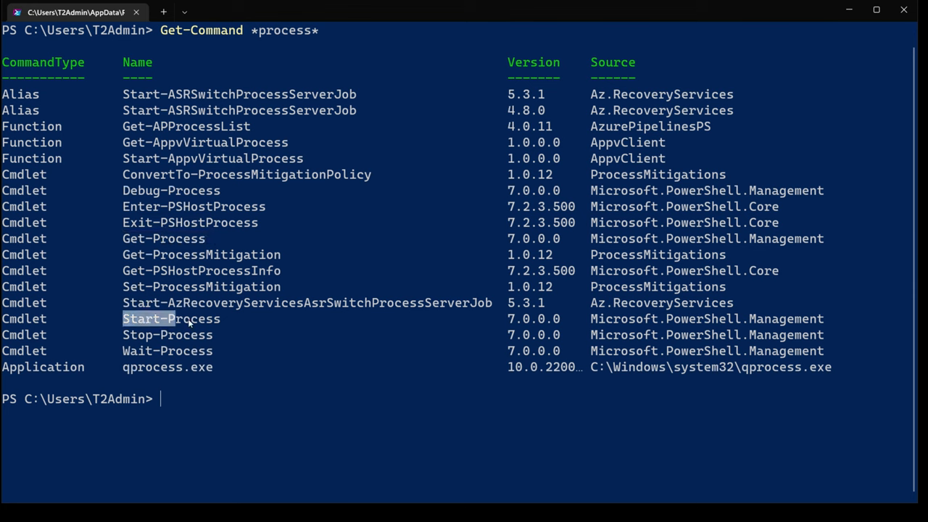
double_click(172, 319)
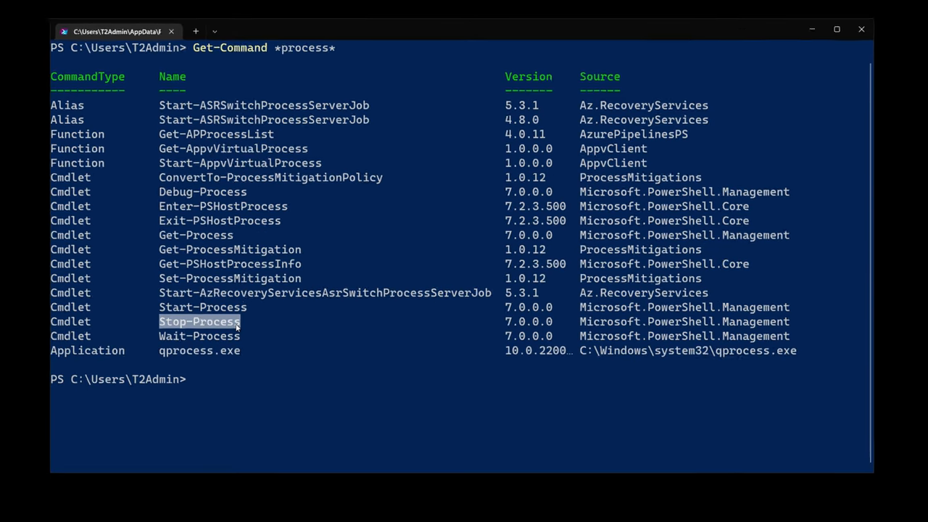
left_click(836, 29)
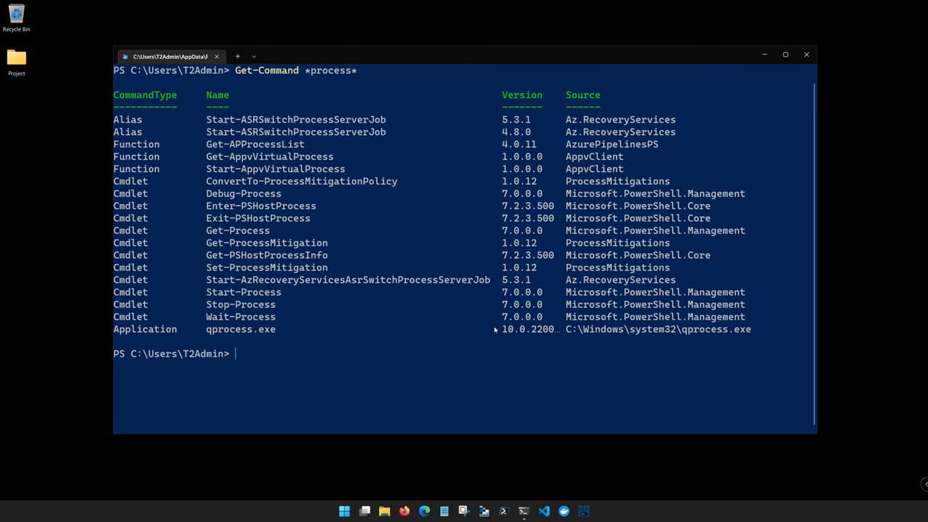
Enter Get-Help at the prompt without running it.
type("Get-")
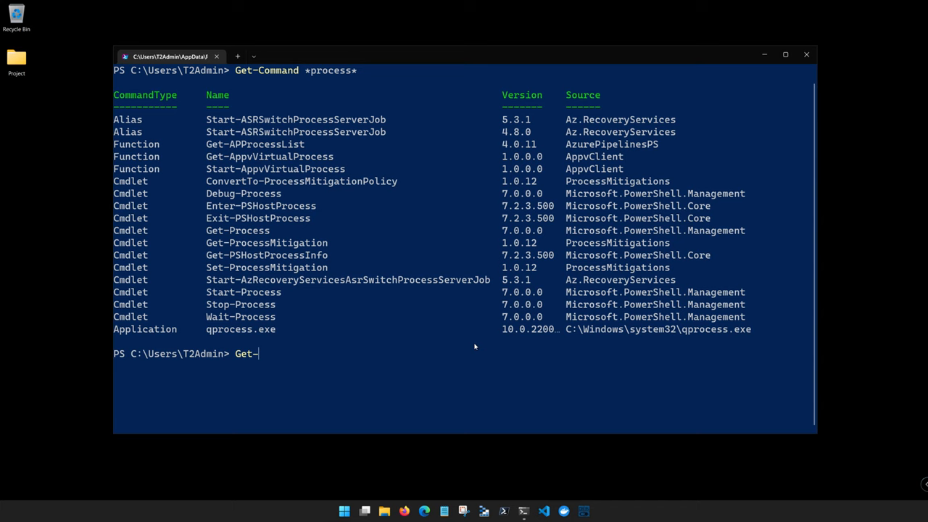
type("Help")
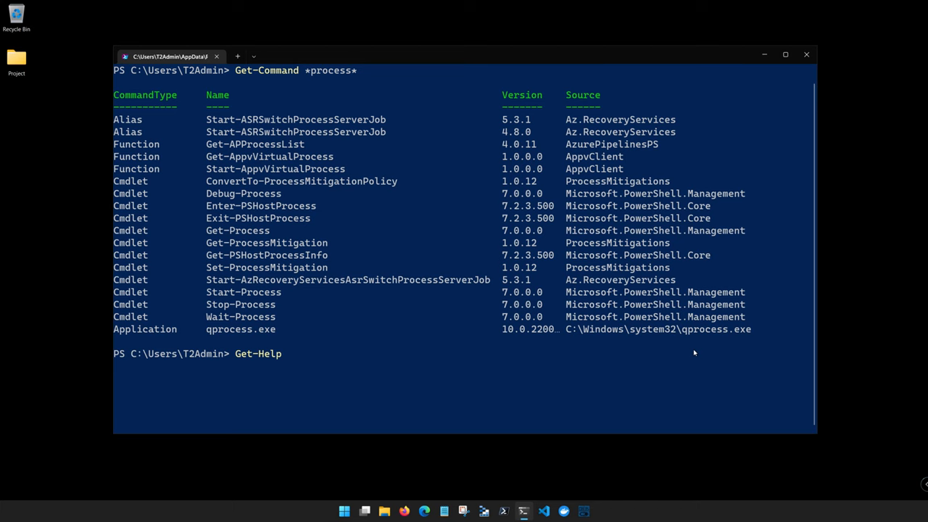
mouse_move(646, 360)
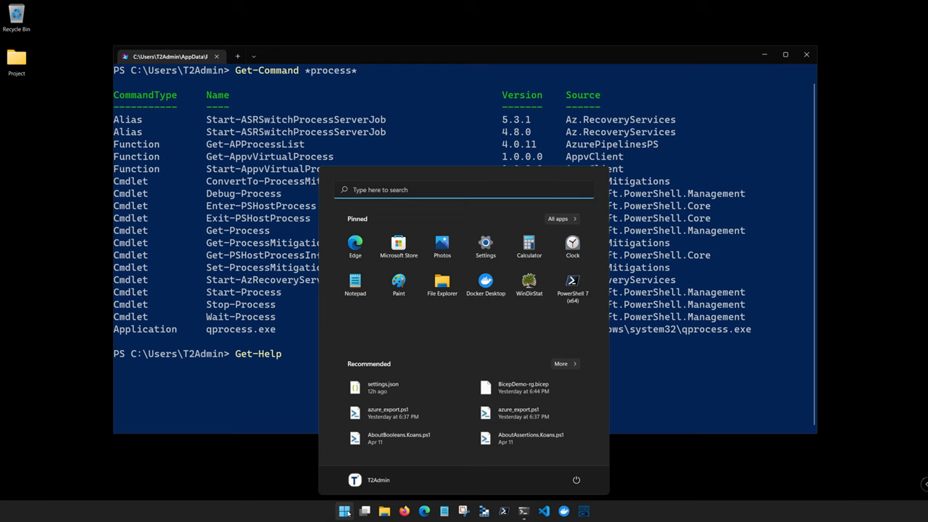
Launch Windows PowerShell as administrator, approve it, then close that elevated window.
type("powershell")
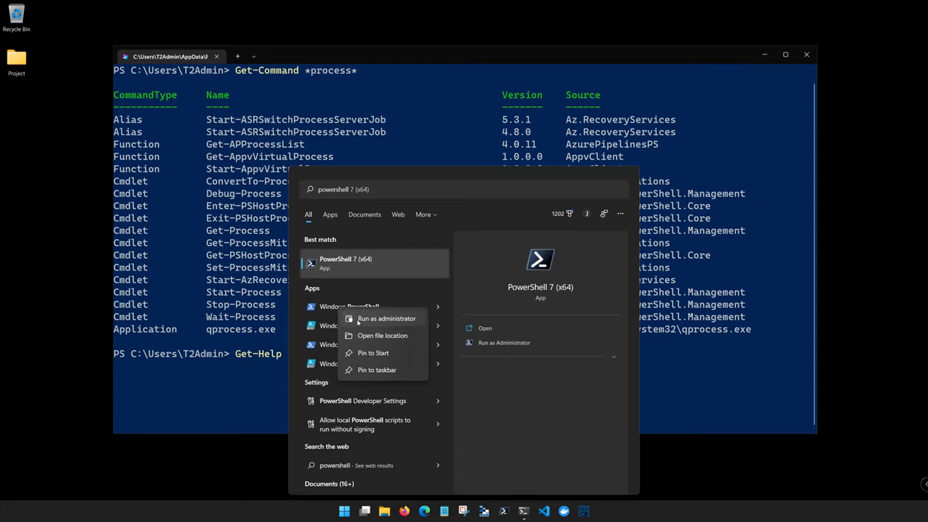
left_click(386, 319)
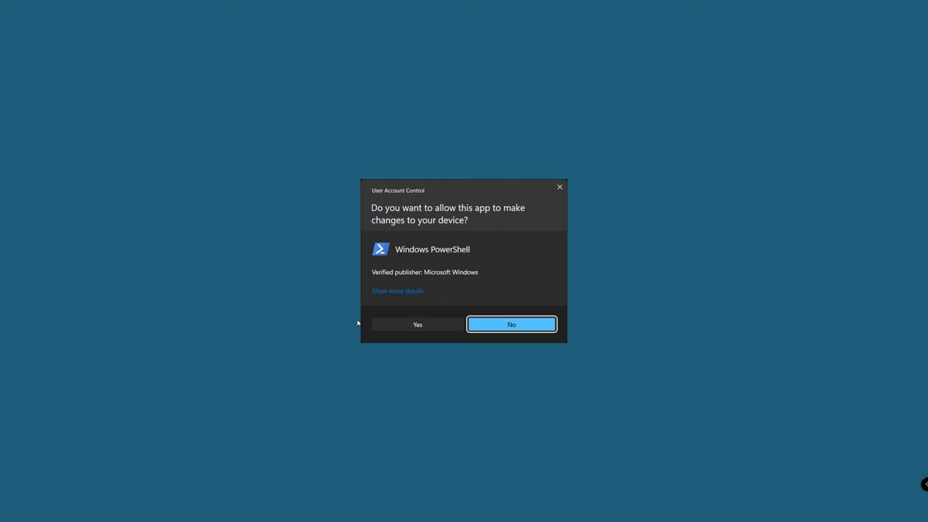
mouse_move(554, 280)
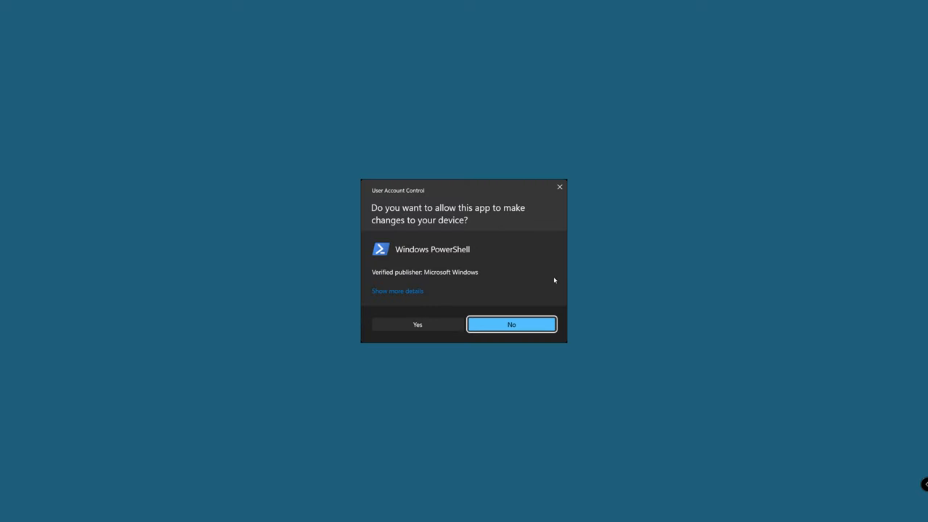
mouse_move(436, 319)
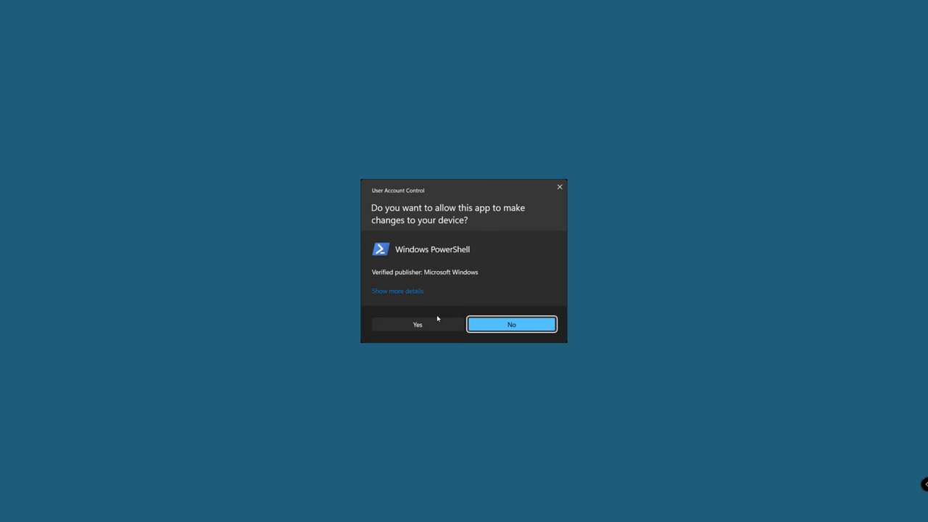
left_click(418, 324)
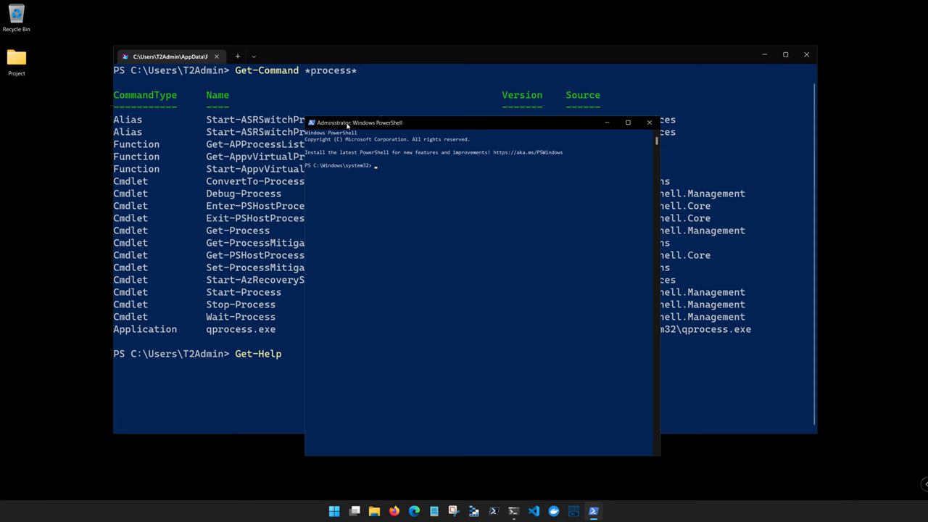
left_click_drag(359, 122, 469, 116)
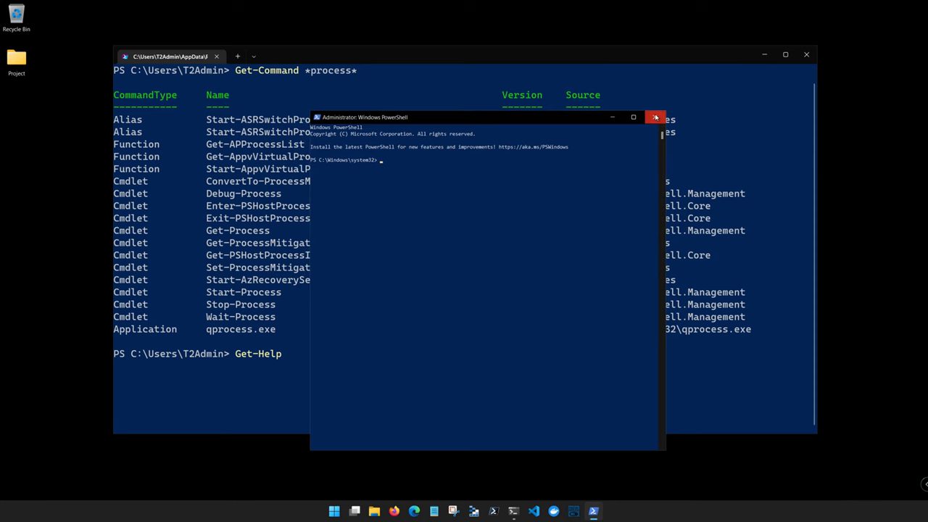
left_click(655, 116)
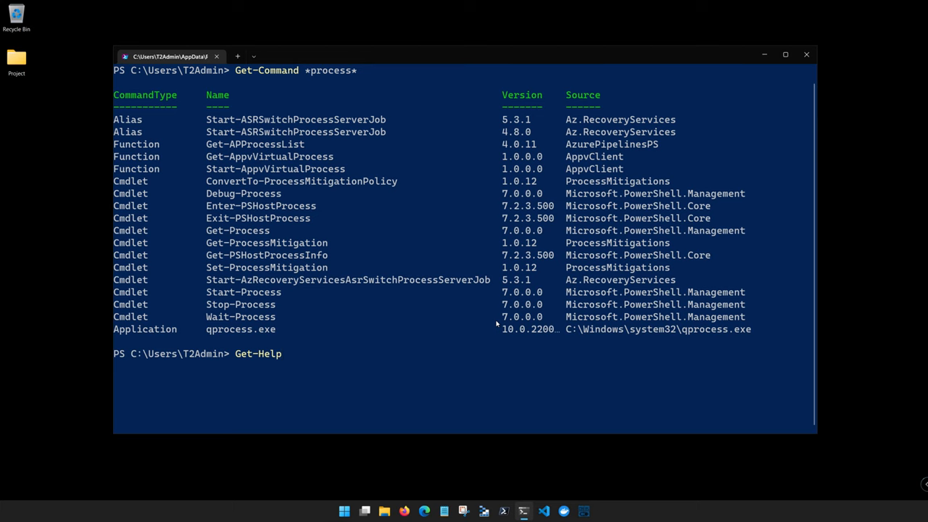
Cancel the unfinished Get-Help line with Ctrl+C and run Update-Help.
key("ctrl+c")
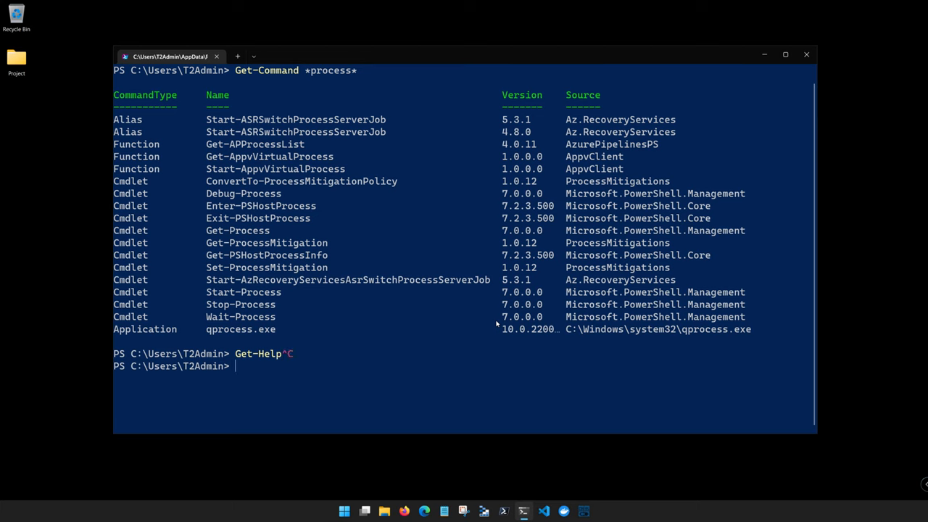
type("Update-Help")
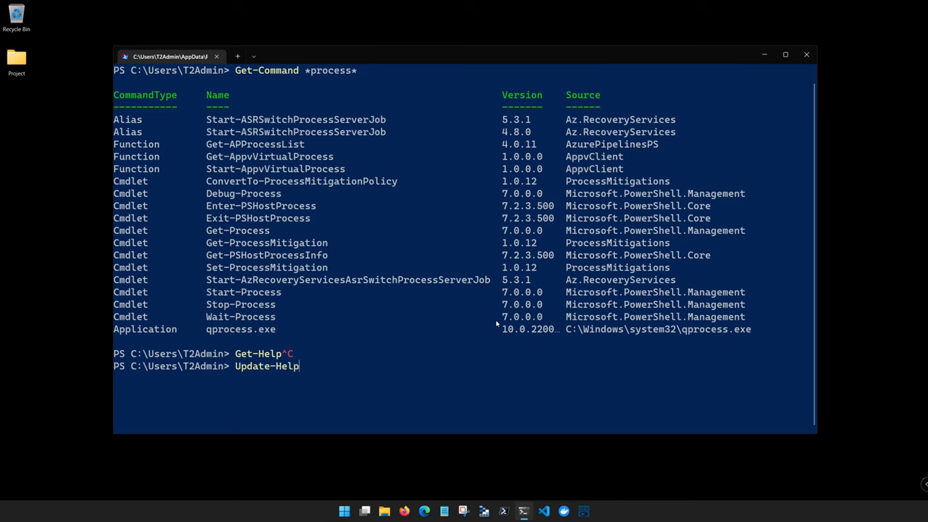
key("Return")
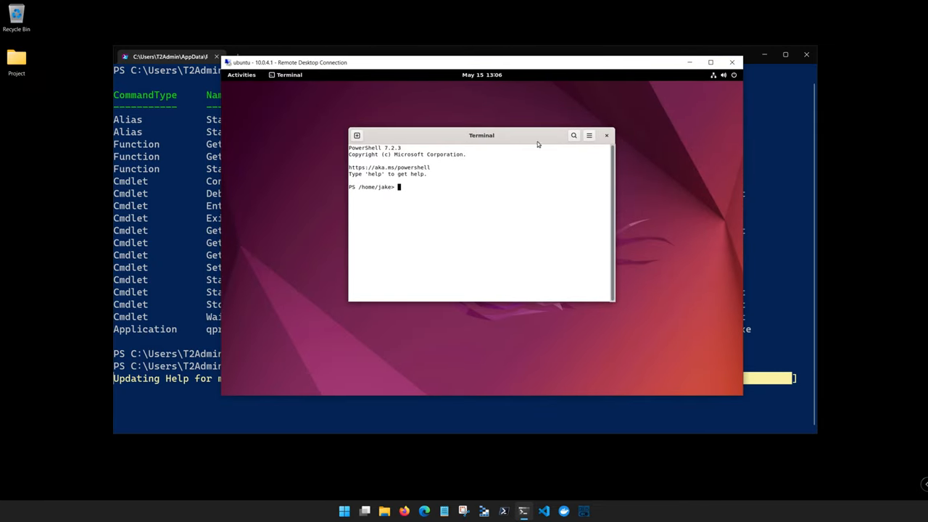
Run update-help in the Ubuntu PowerShell terminal over RDP.
type("update")
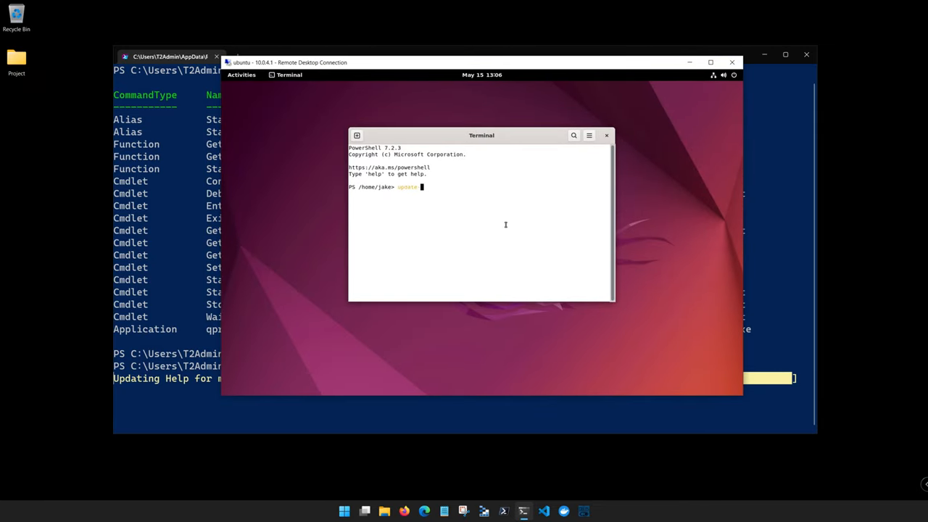
type("-help")
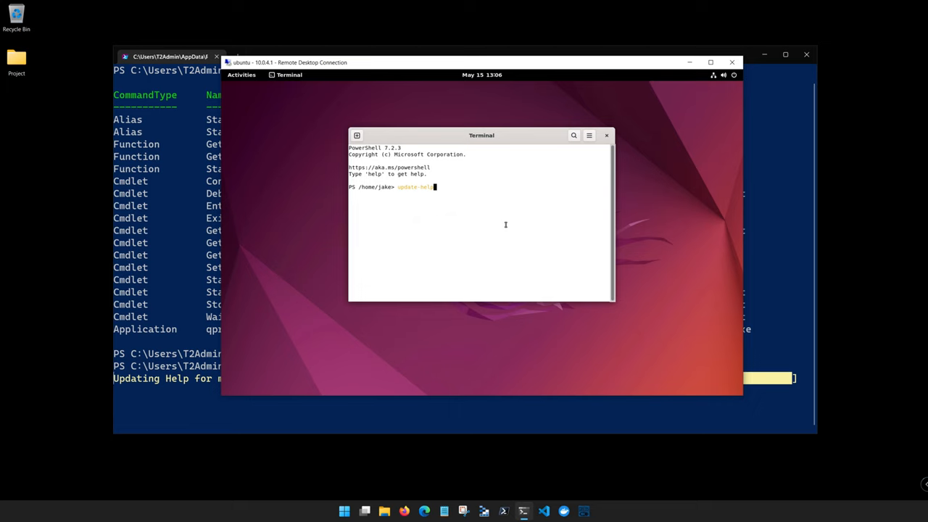
key("Return")
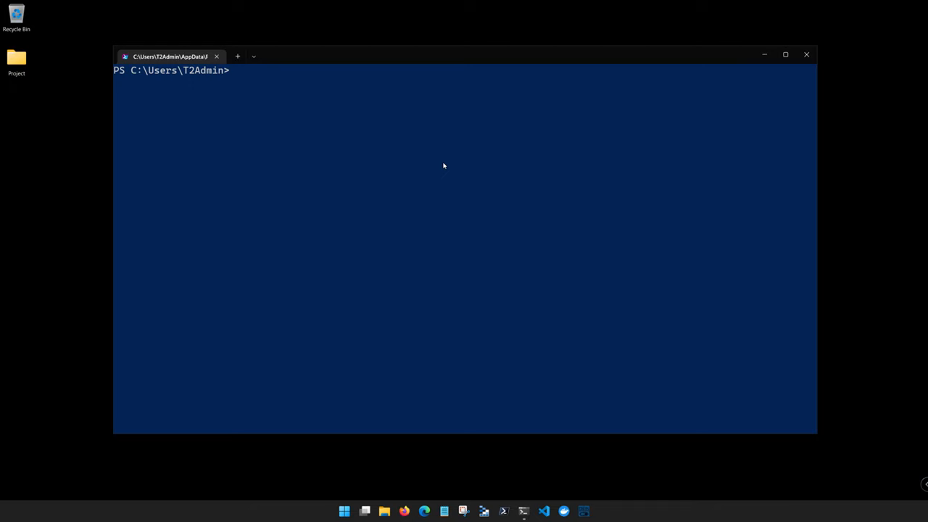
mouse_move(438, 171)
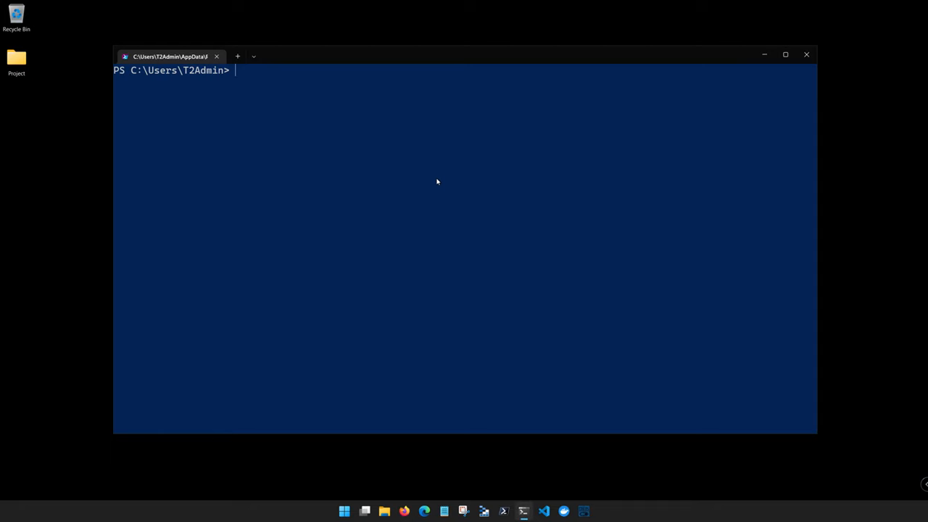
Run get-help Stop-Process and highlight its DESCRIPTION paragraphs while reading the page.
type("get-h")
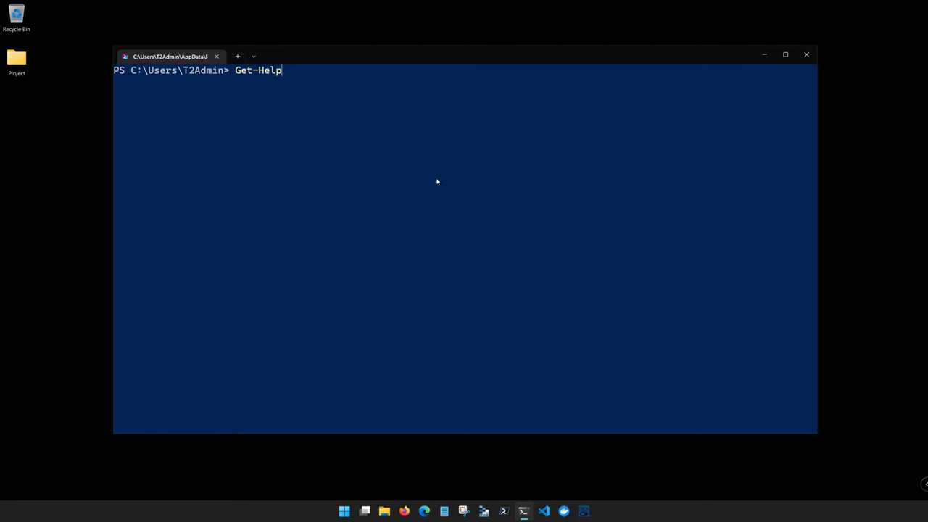
type("Stop-pr")
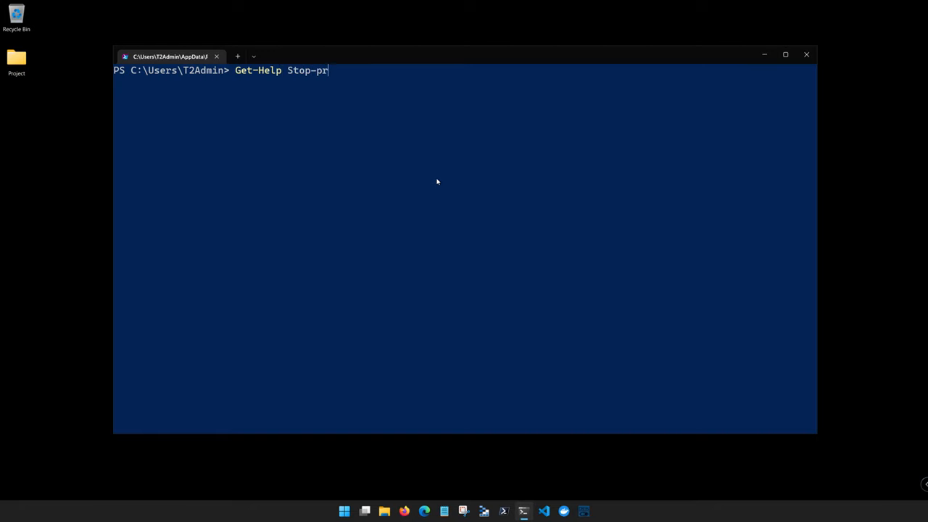
type("ocess")
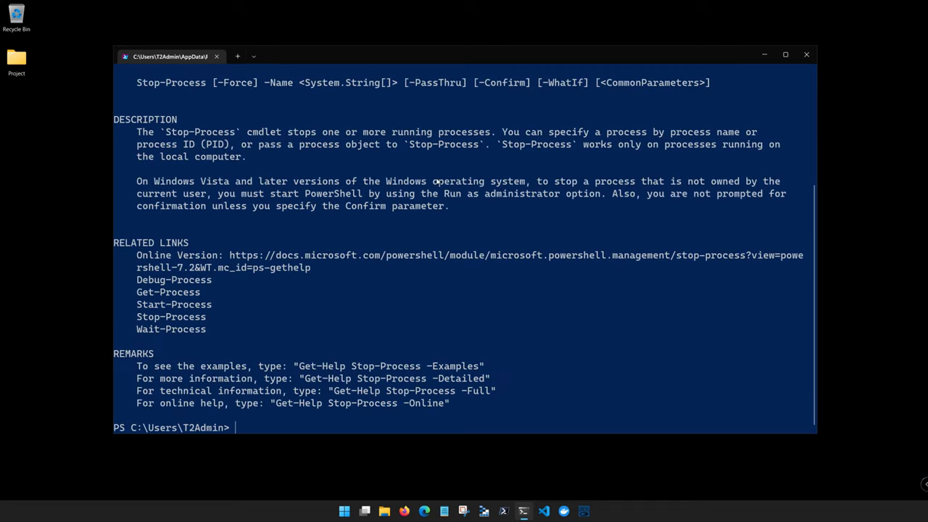
scroll("up", 3)
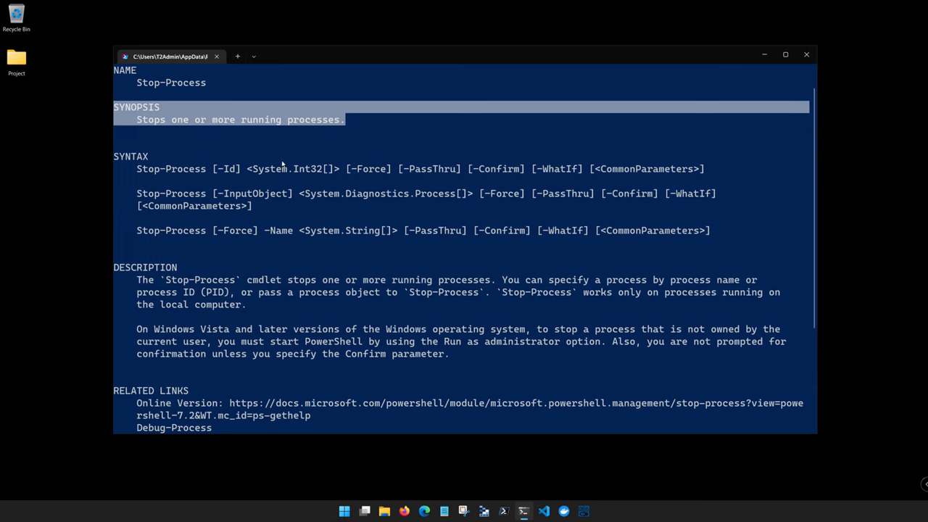
scroll("down", 3)
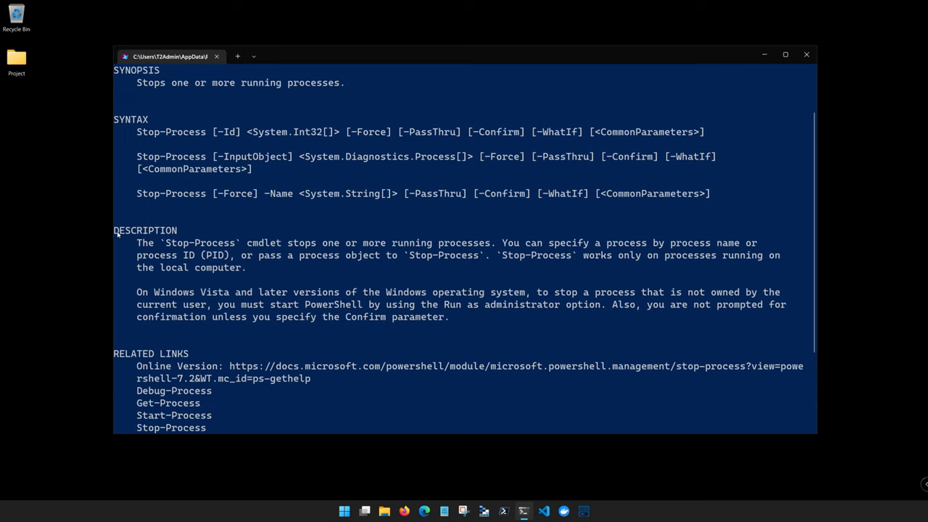
left_click_drag(136, 244, 307, 293)
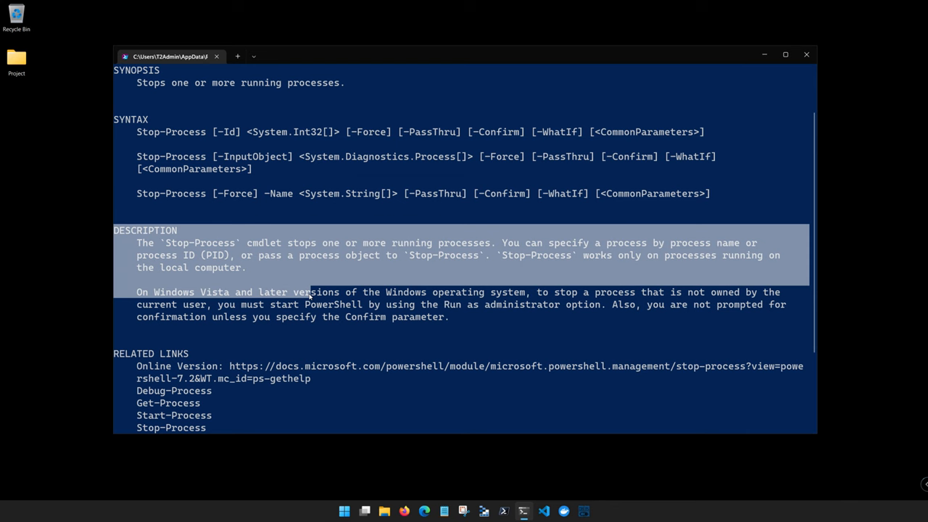
scroll("down", 3)
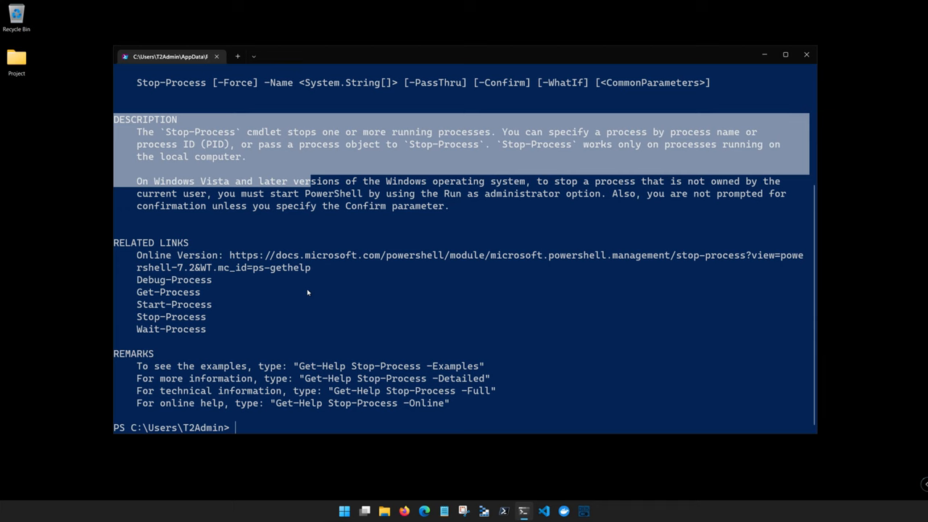
mouse_move(274, 281)
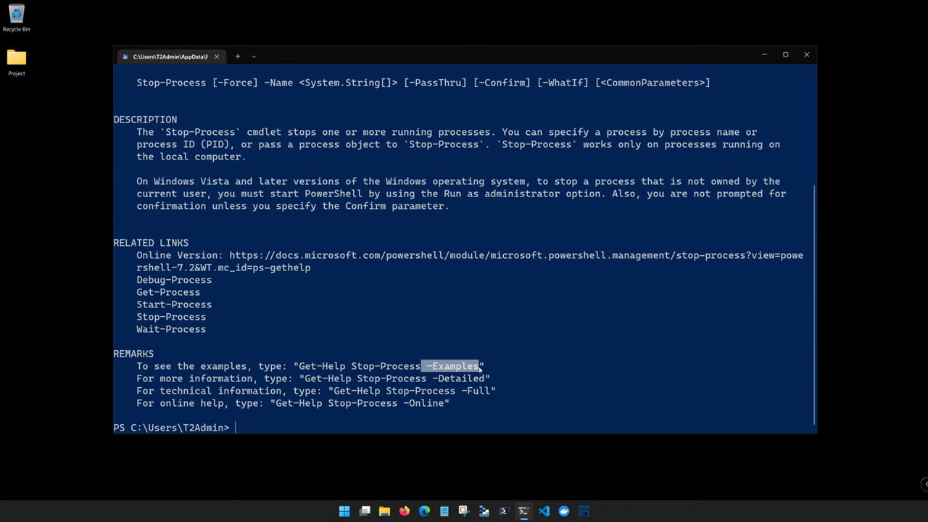
mouse_move(491, 369)
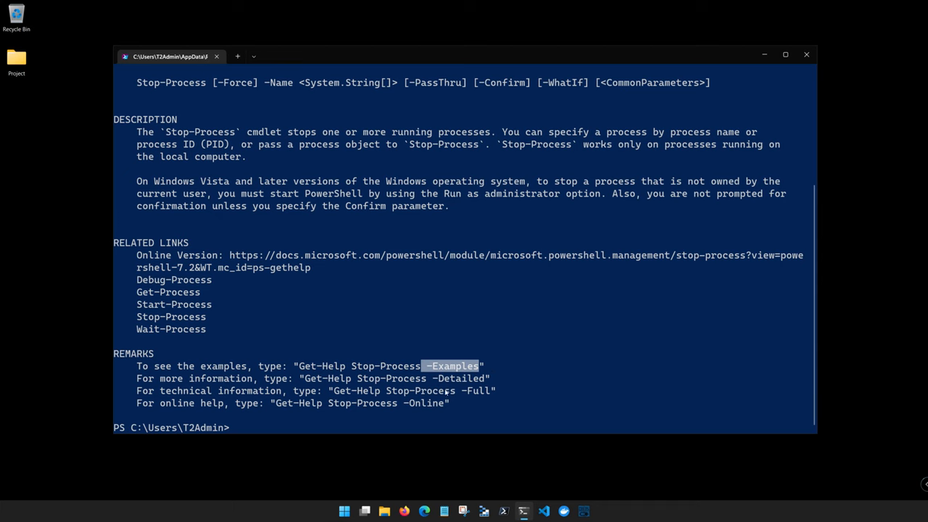
Run Get-Help Stop-Process -Examples and highlight Stop in the Example 1 command.
type("get-hel")
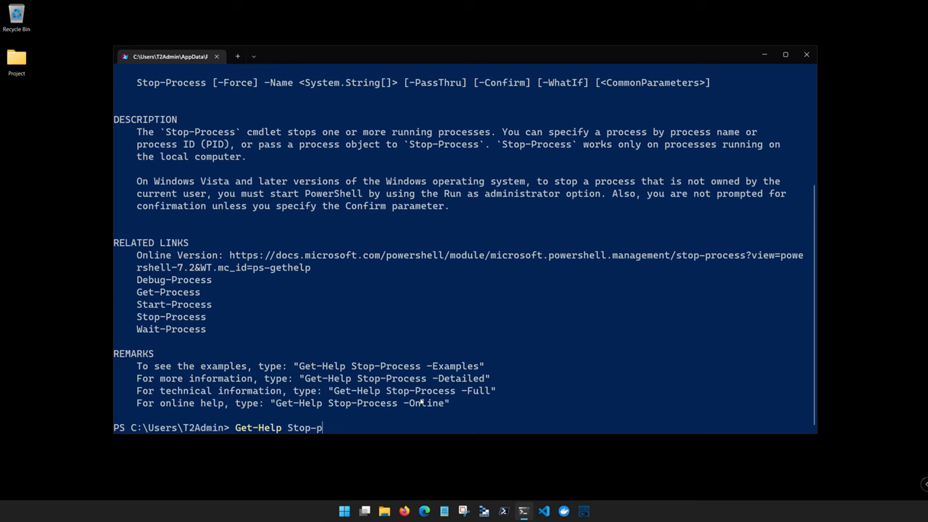
type("rocess -Examples")
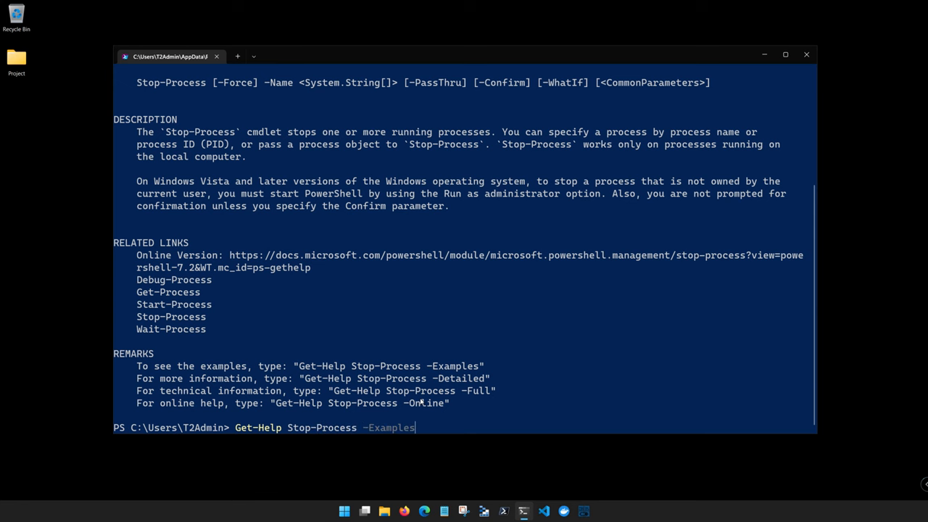
key("Return")
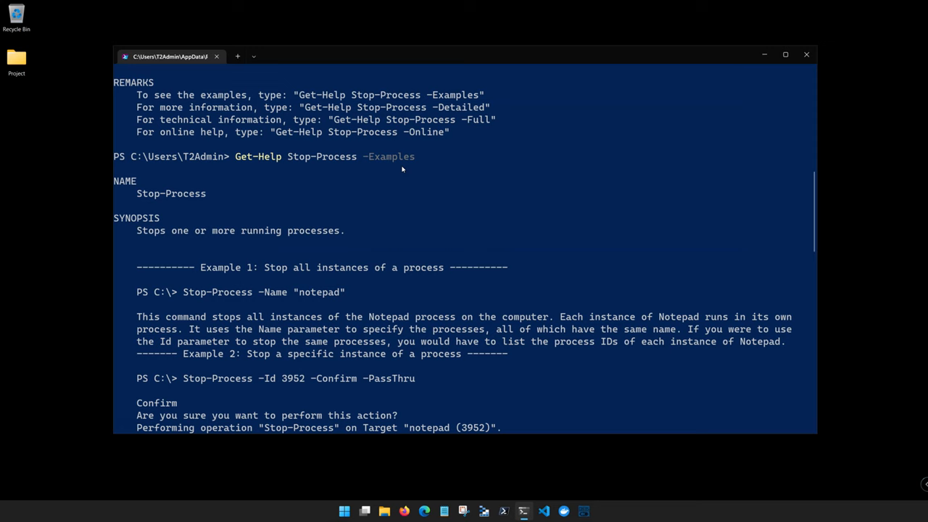
mouse_move(405, 176)
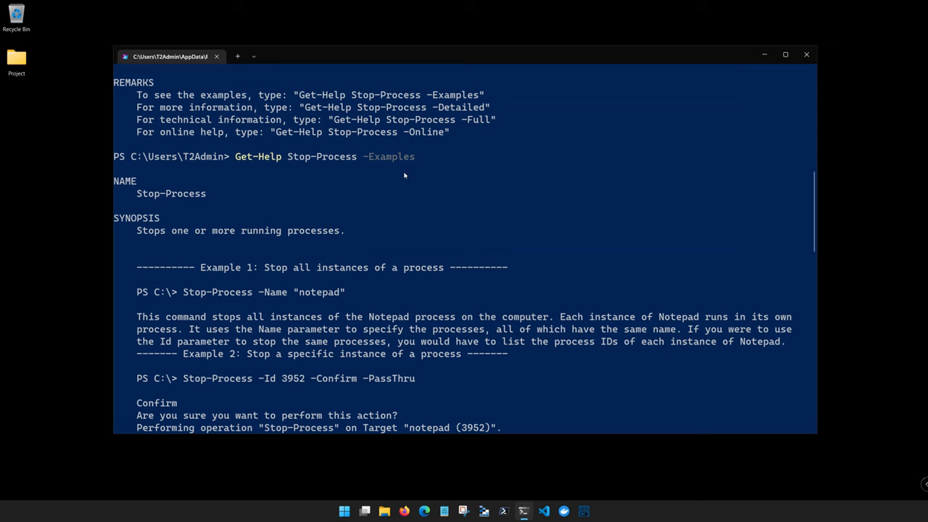
mouse_move(453, 254)
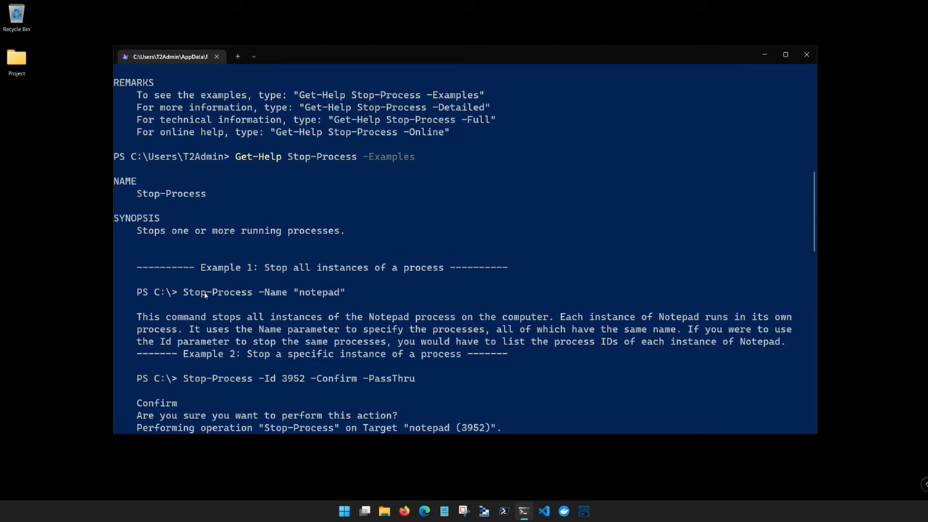
double_click(206, 292)
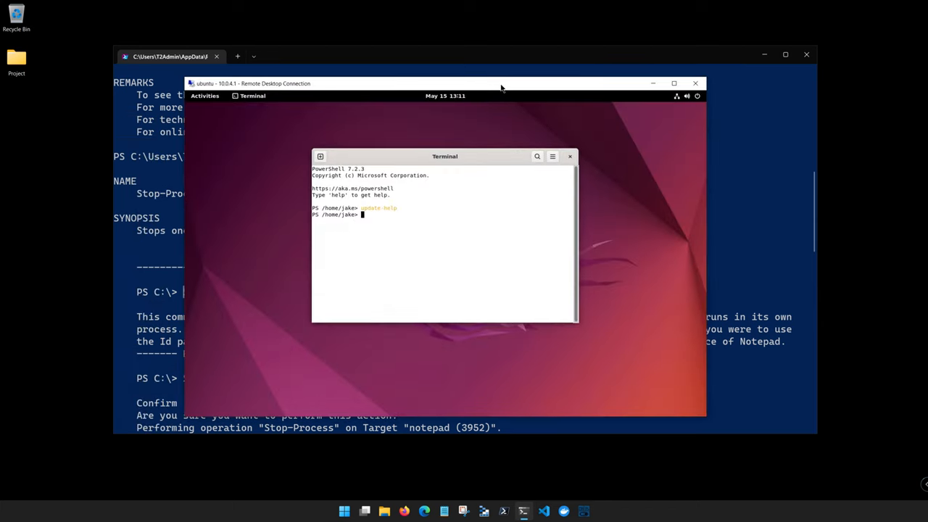
mouse_move(464, 250)
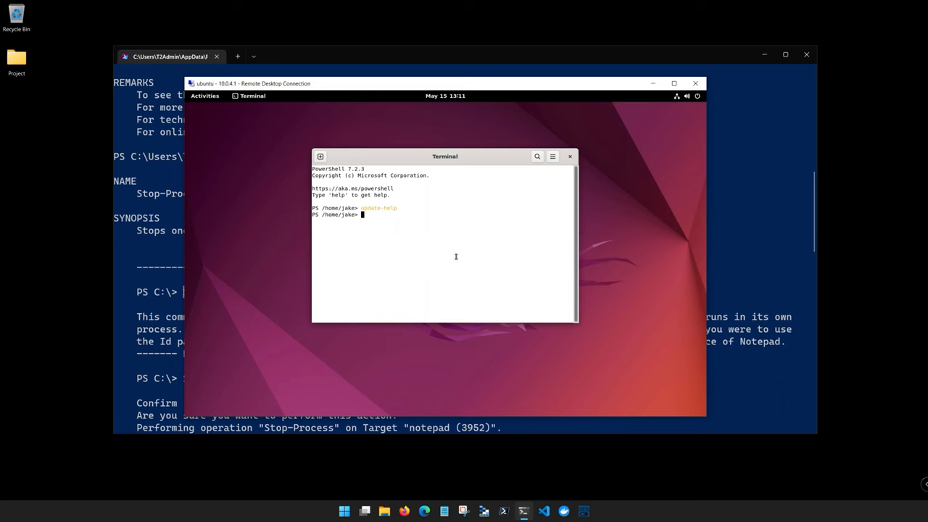
Run Get-Process in the Ubuntu terminal, then bring the Windows PowerShell console to front.
type("get proc")
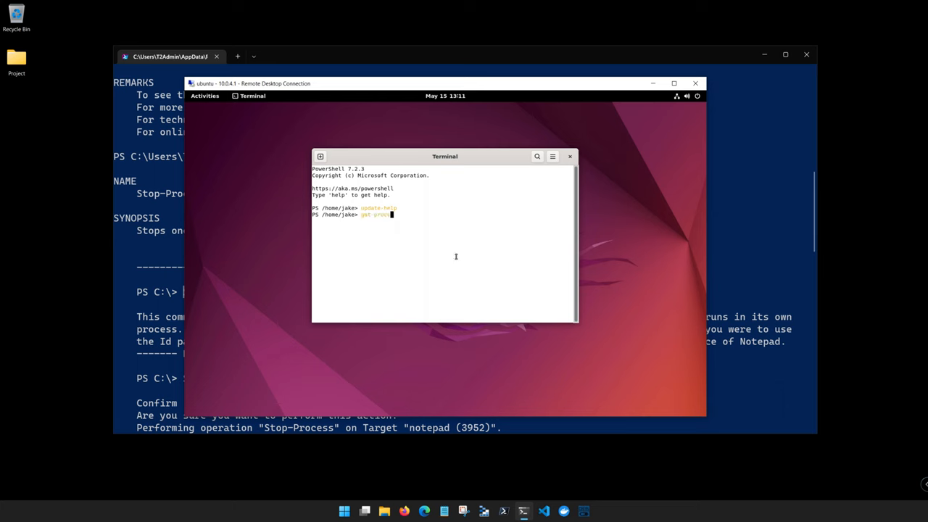
key("Return")
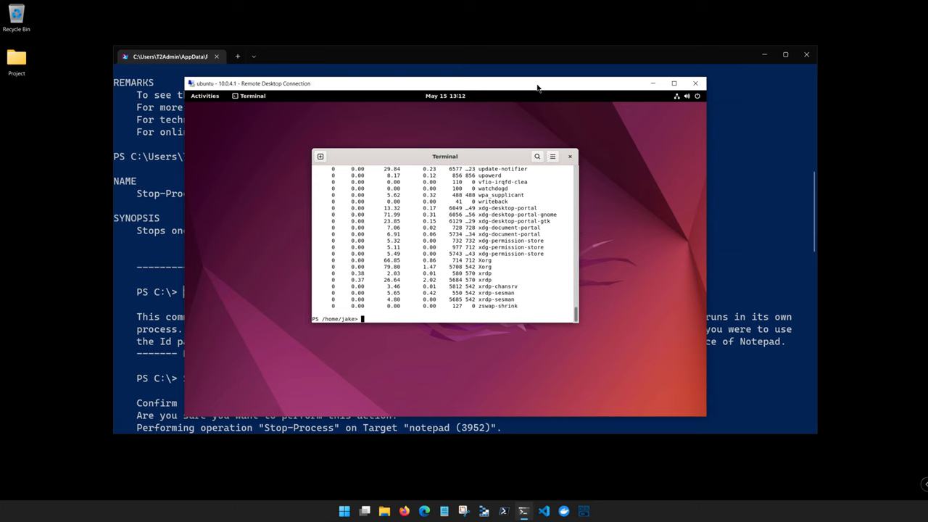
left_click(696, 83)
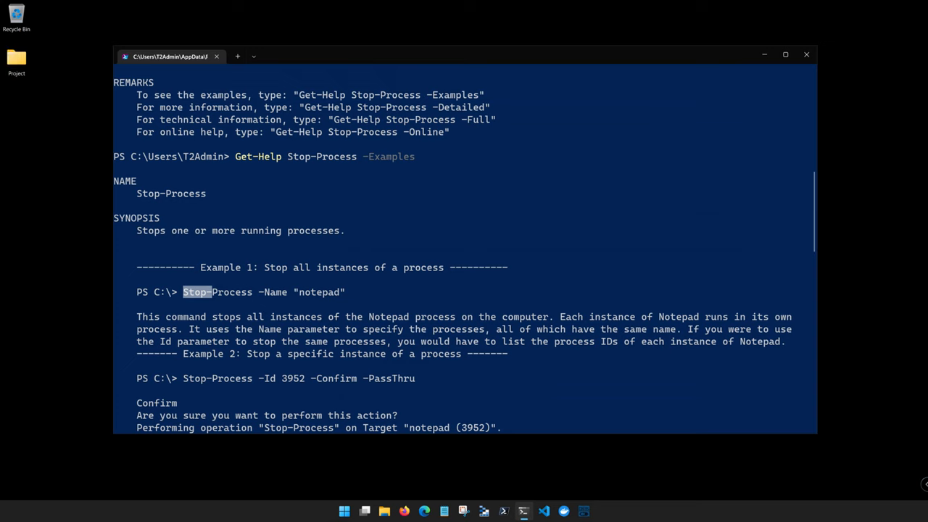
mouse_move(214, 145)
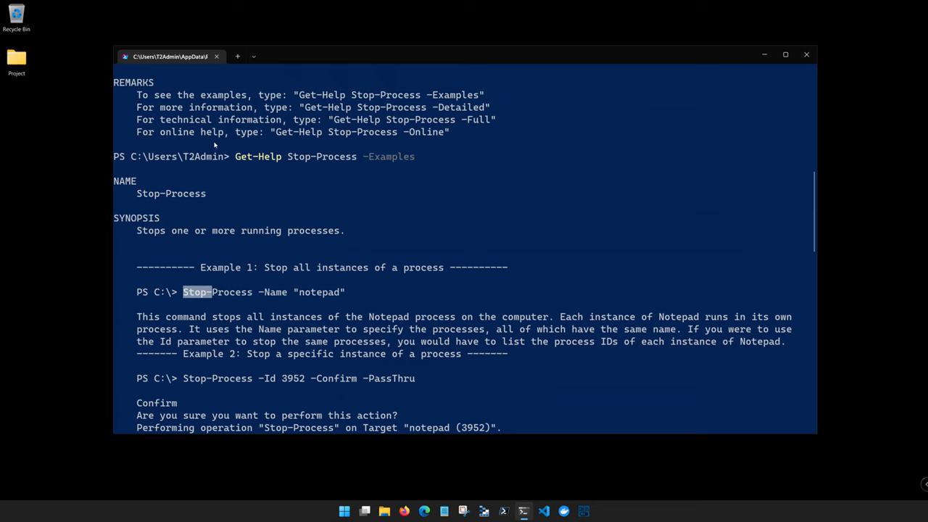
mouse_move(557, 235)
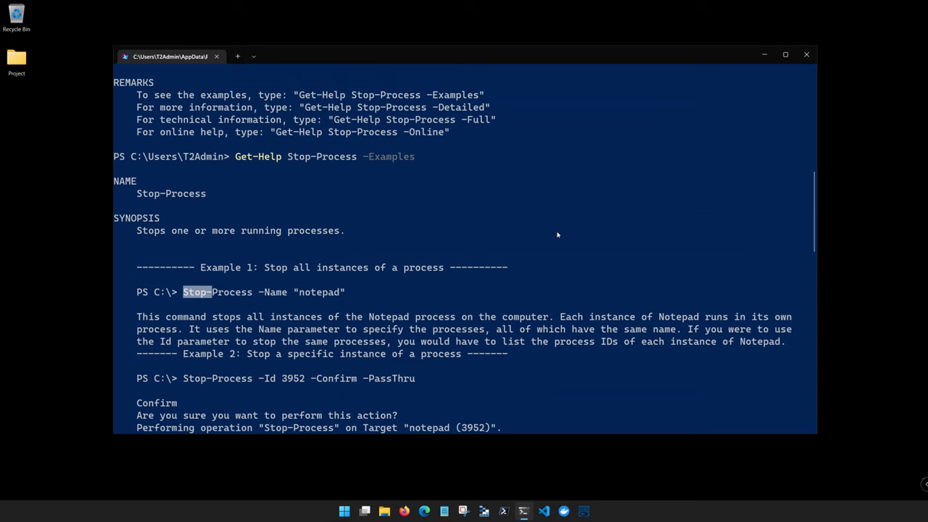